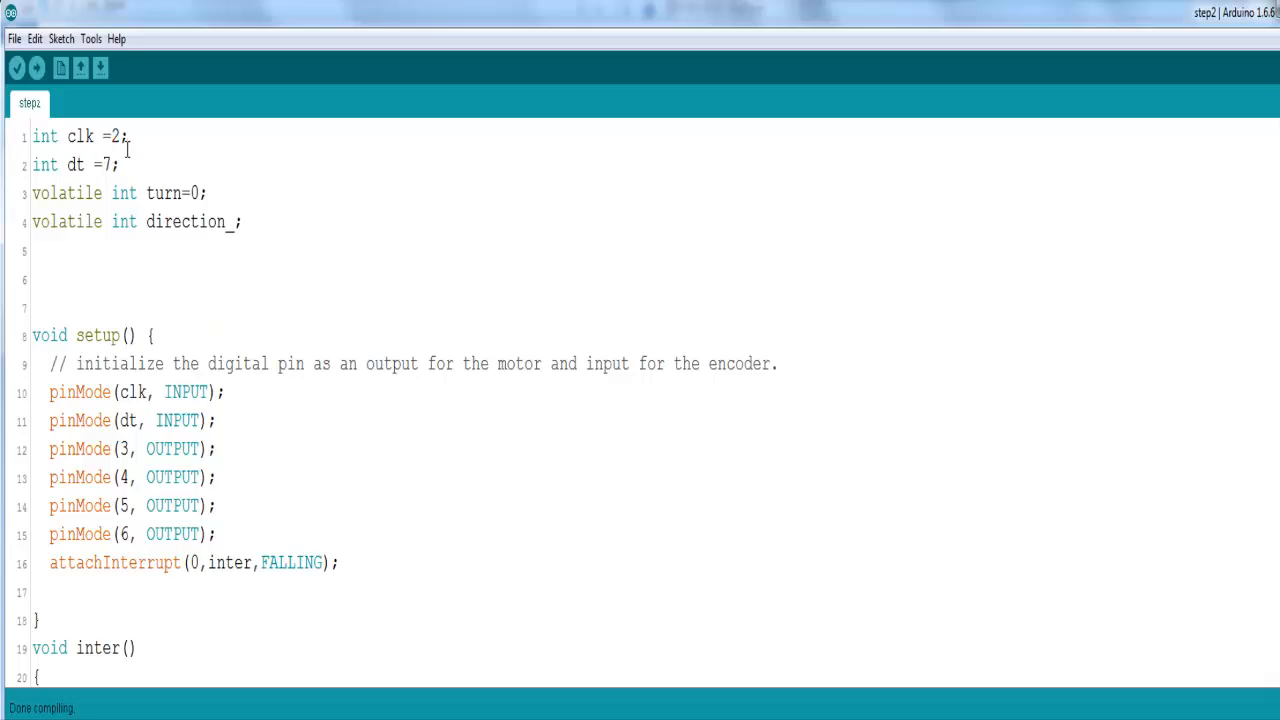
pyautogui.moveTo(173, 192)
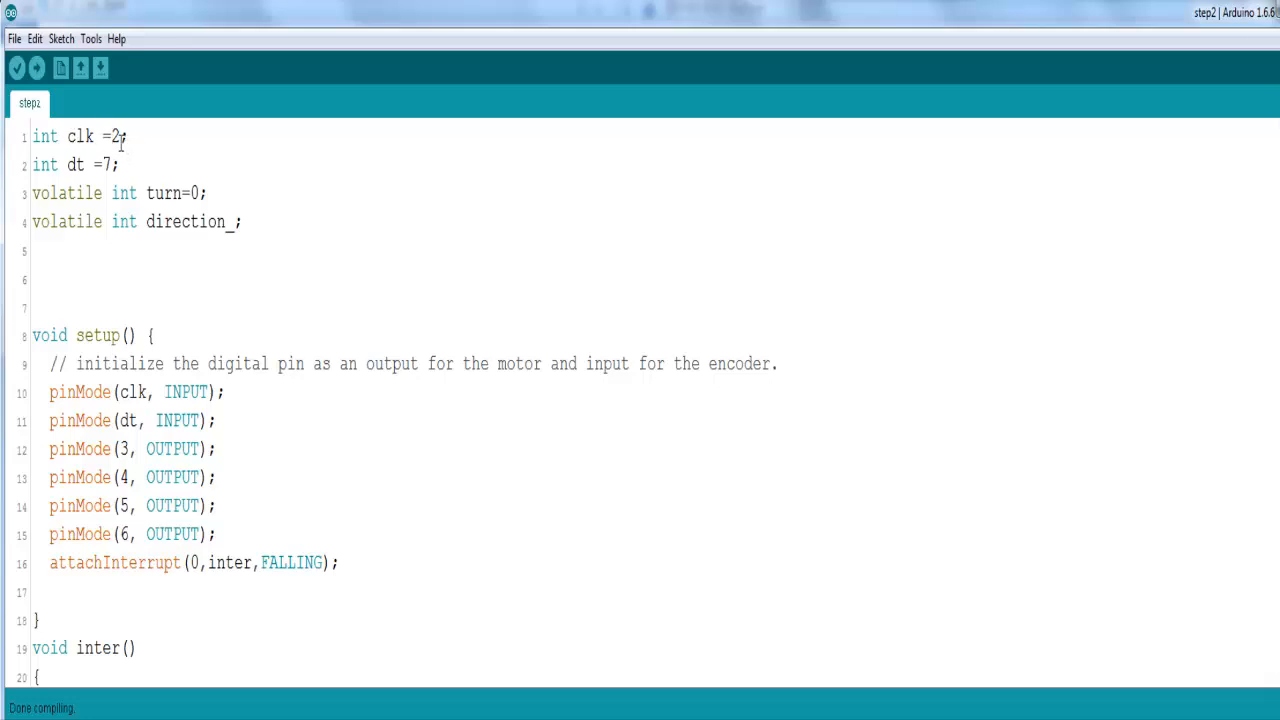
# Step: Highlight the clk pin 2, the int turn variable, its starting value 0, and the inter function name
pyautogui.doubleClick(115, 136)
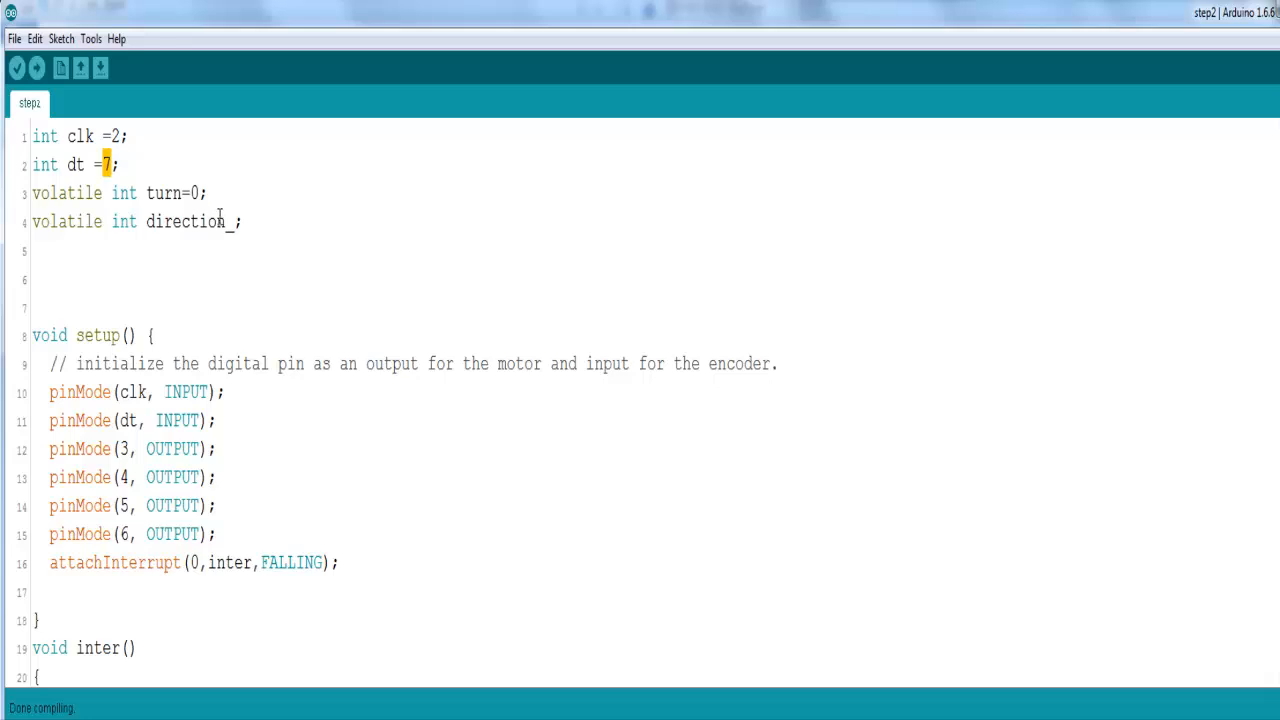
pyautogui.moveTo(92, 165)
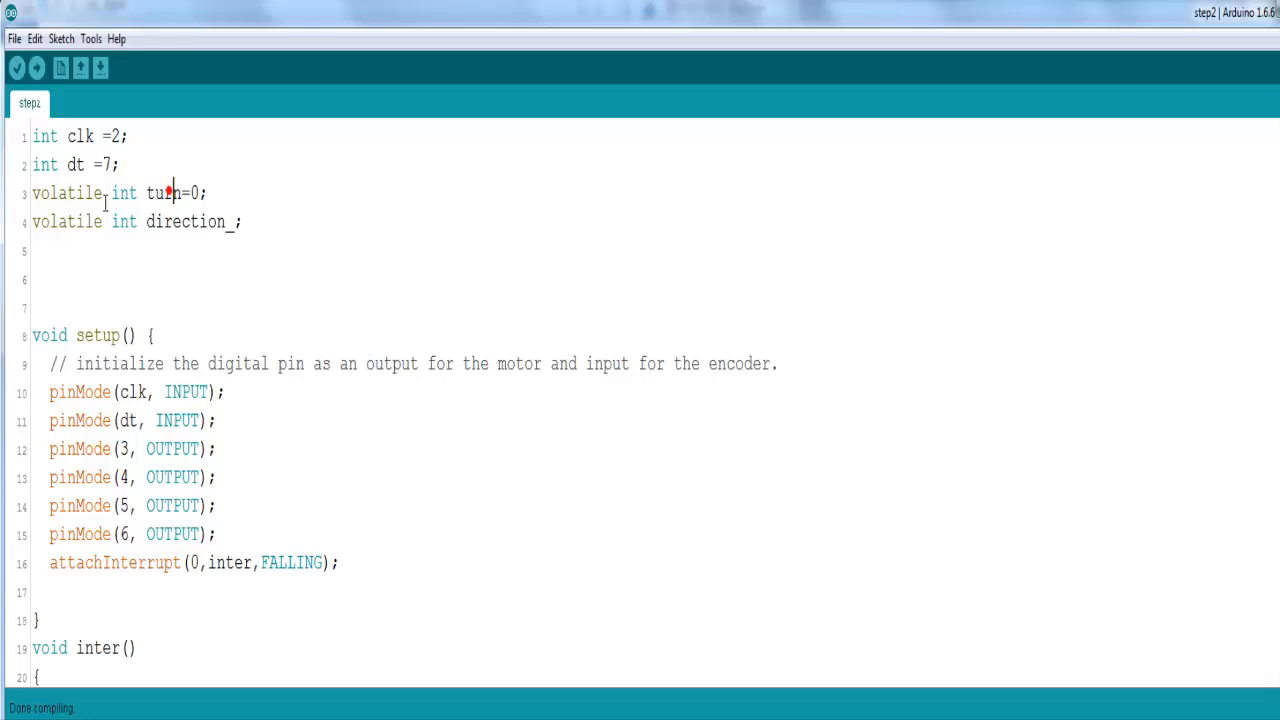
pyautogui.doubleClick(124, 193)
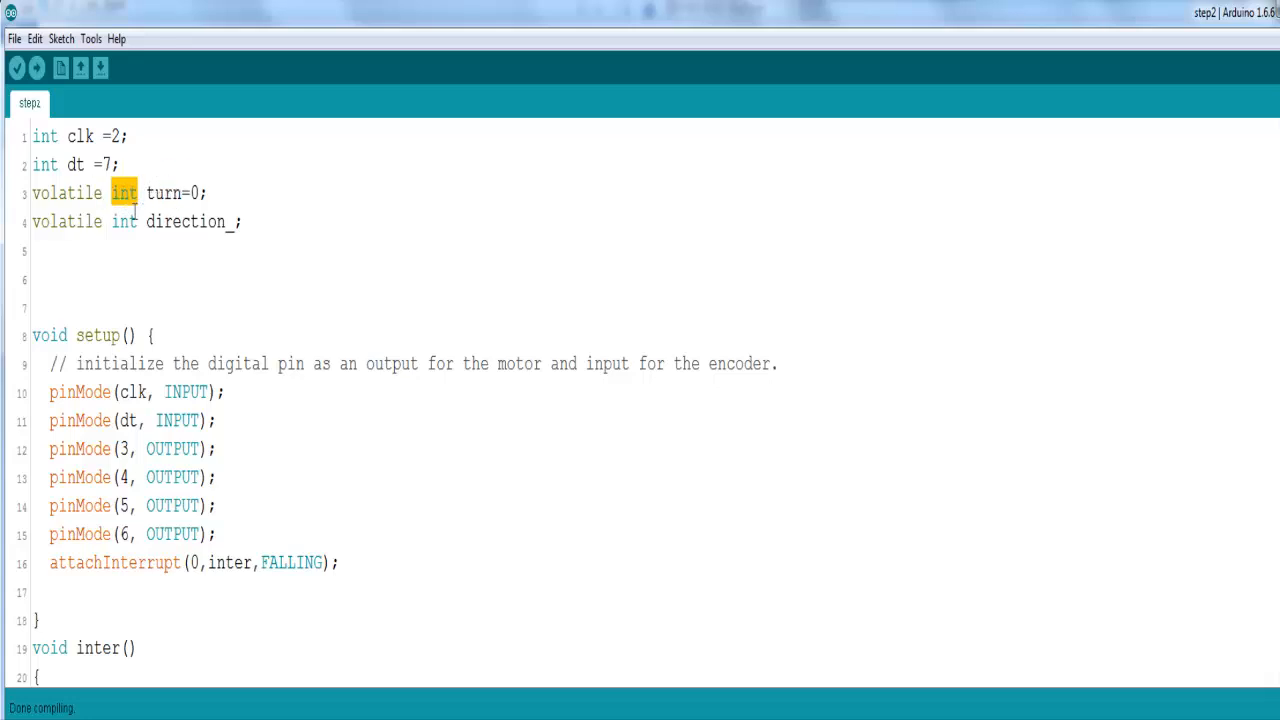
pyautogui.click(70, 221)
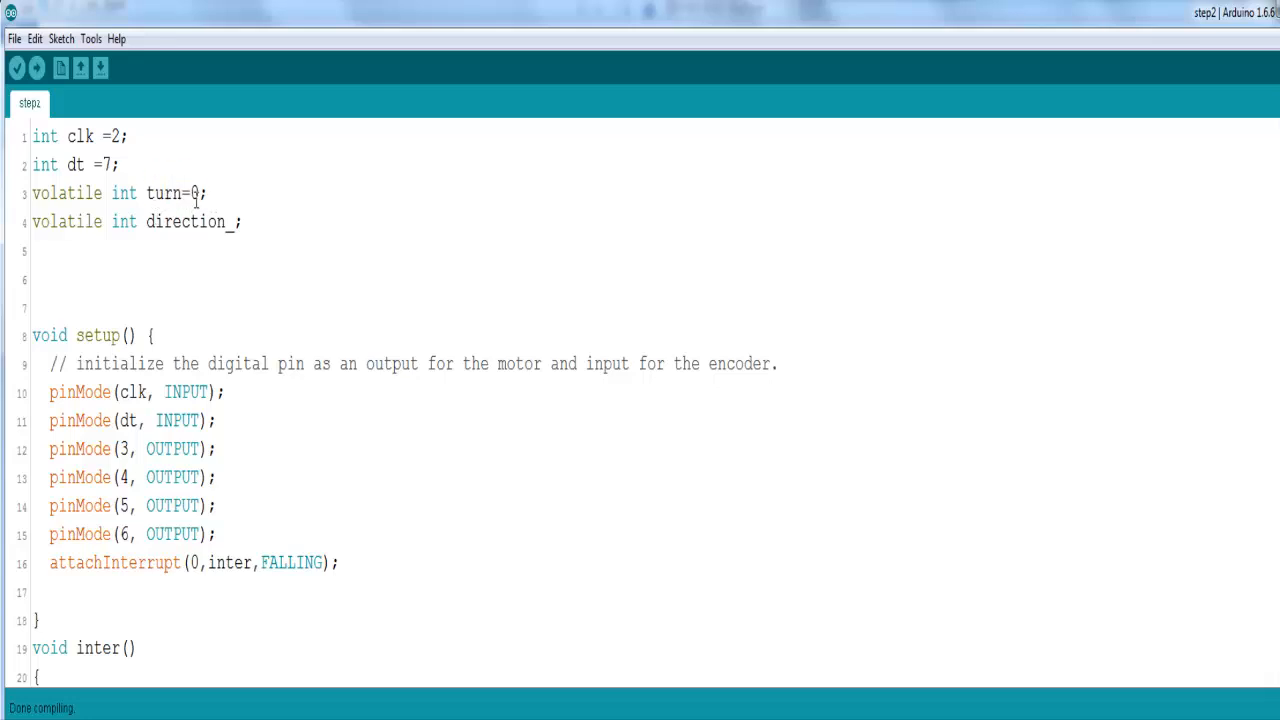
pyautogui.doubleClick(196, 193)
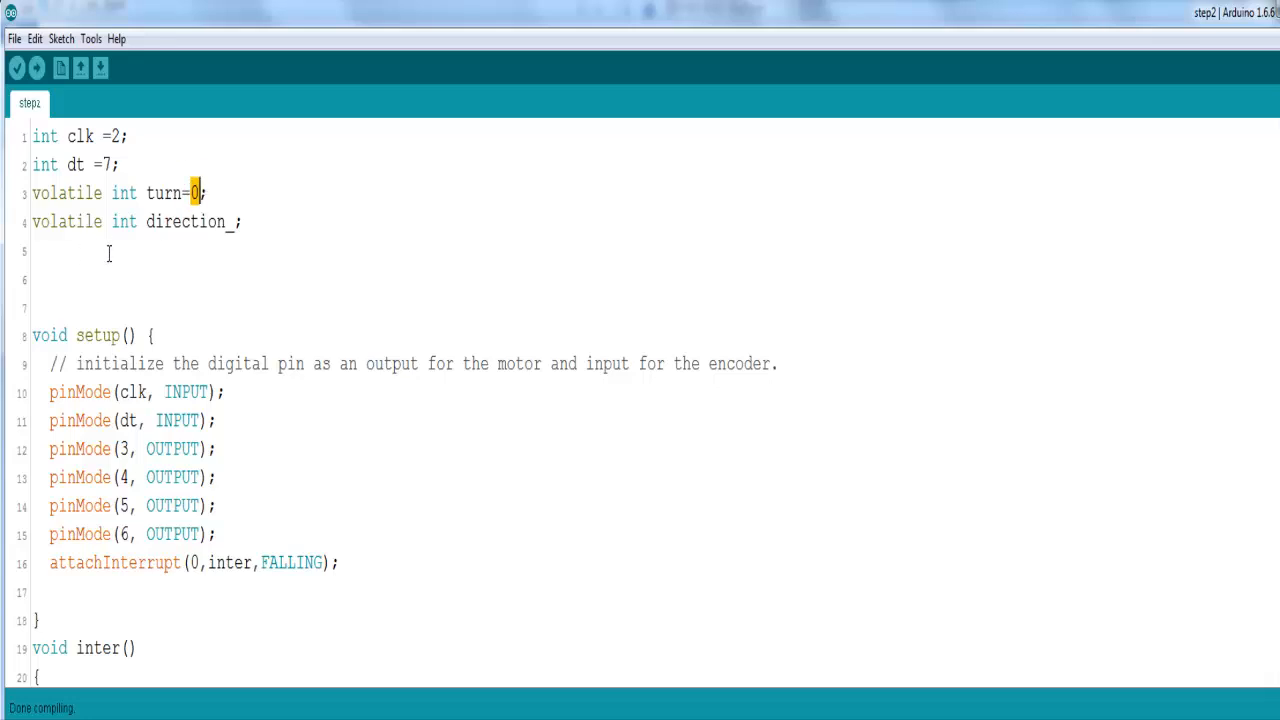
pyautogui.moveTo(200, 193)
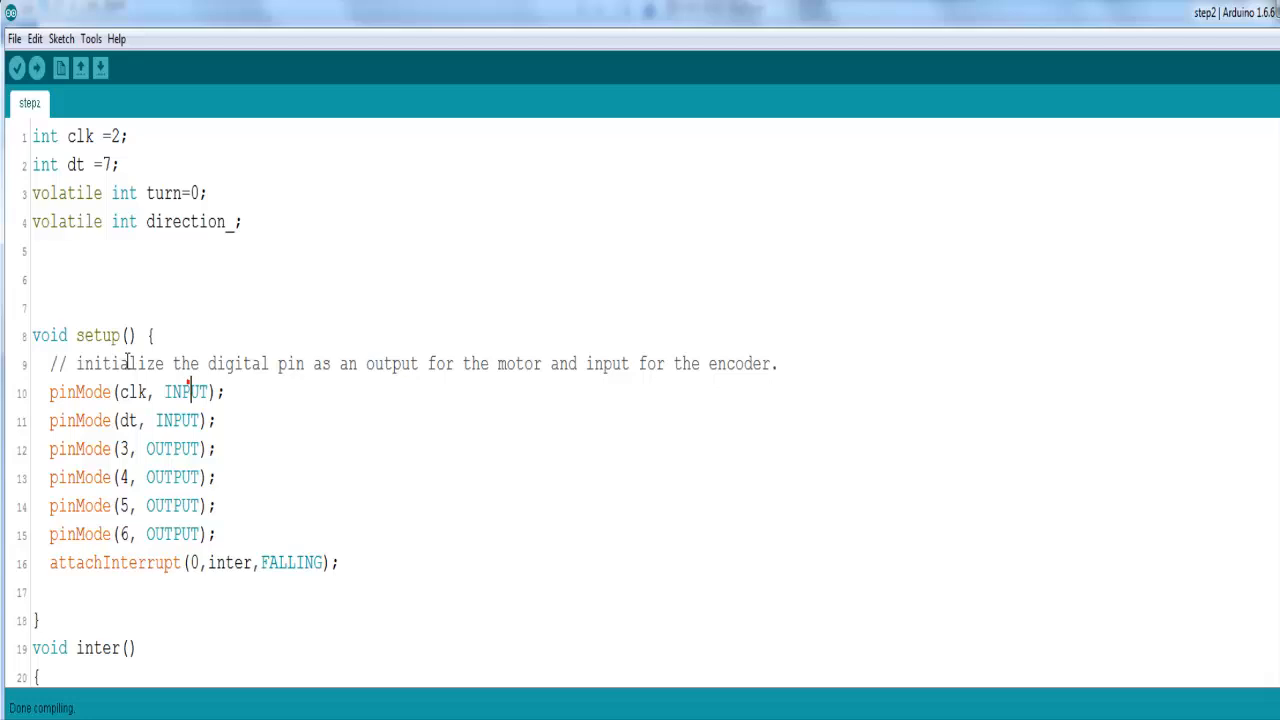
pyautogui.scroll(-3)
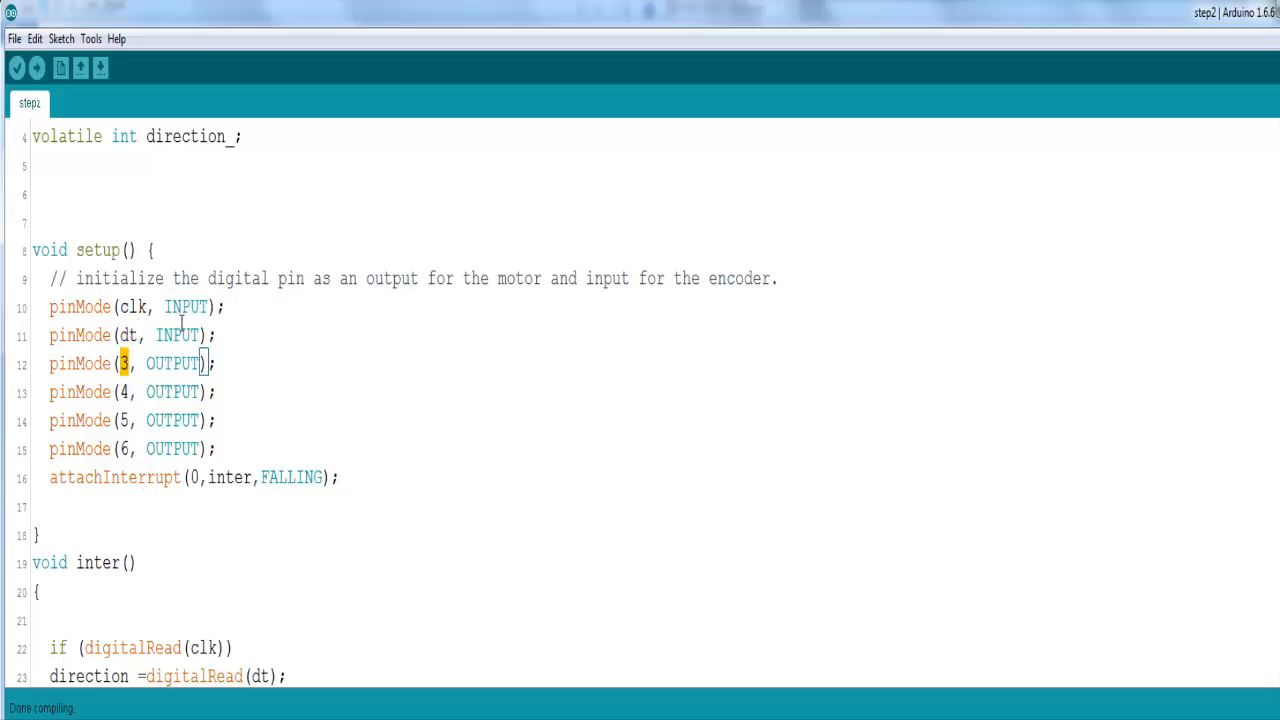
pyautogui.moveTo(184, 429)
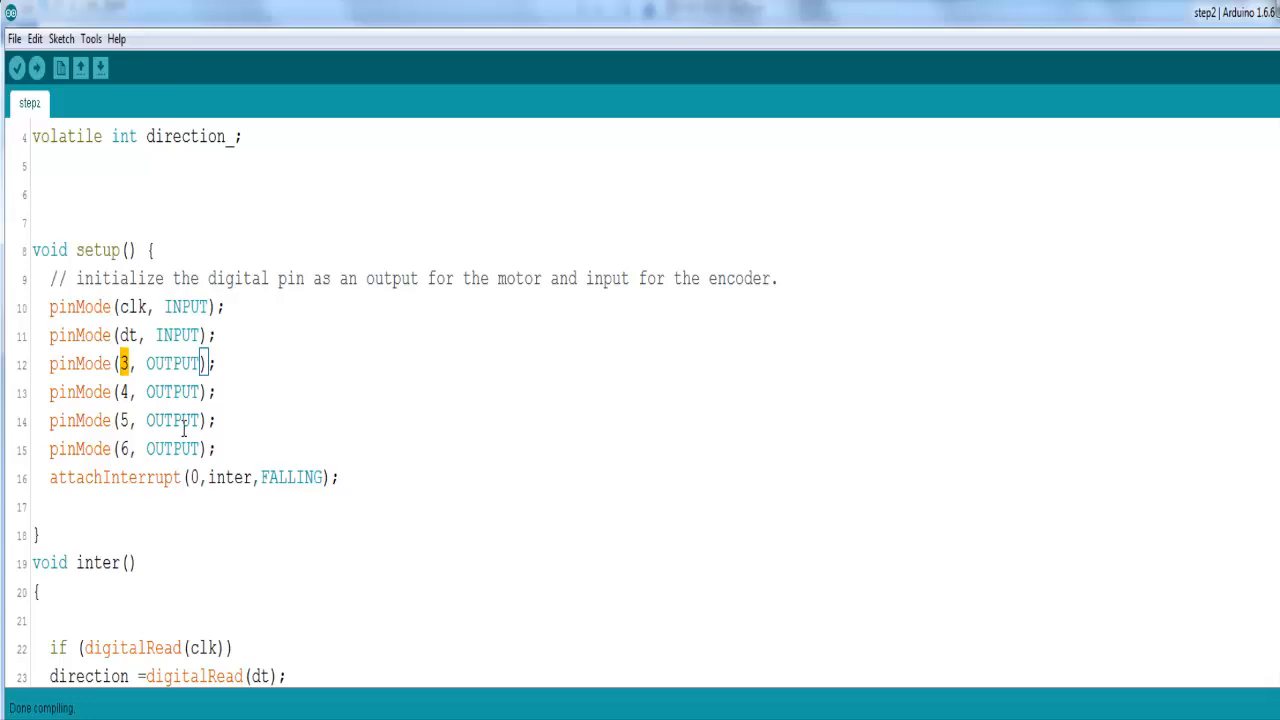
pyautogui.moveTo(138, 372)
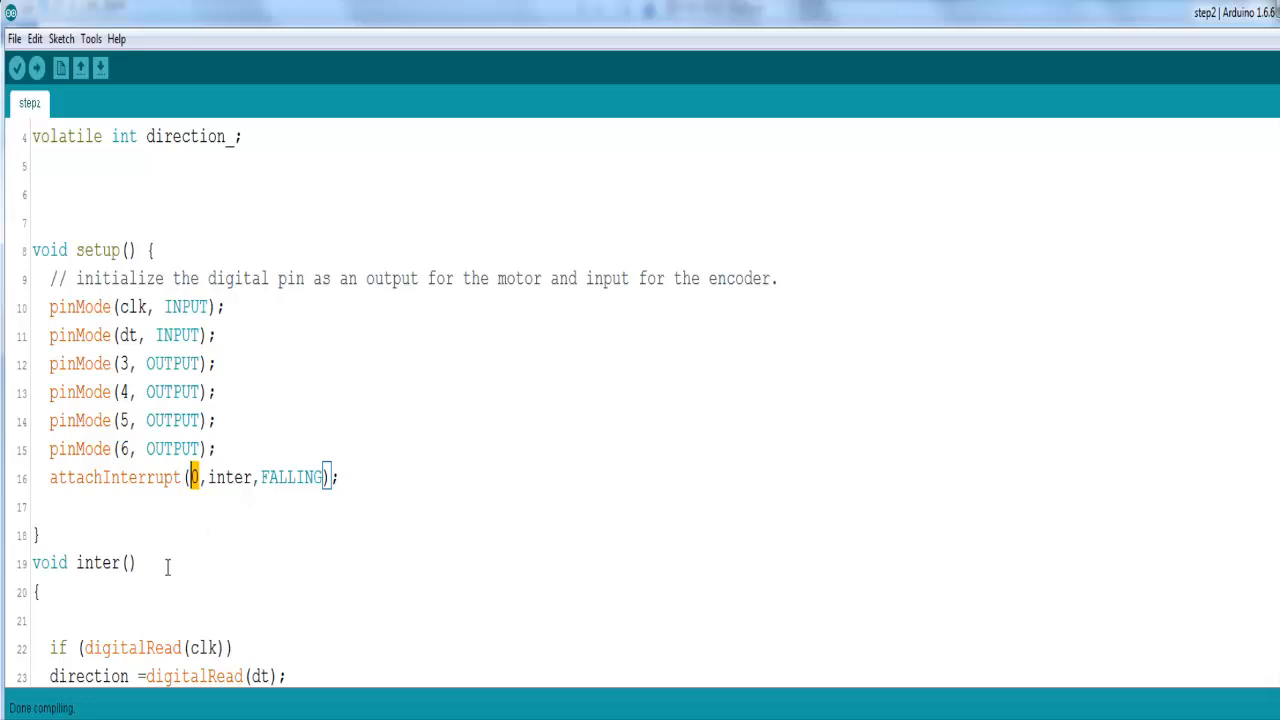
pyautogui.doubleClick(97, 562)
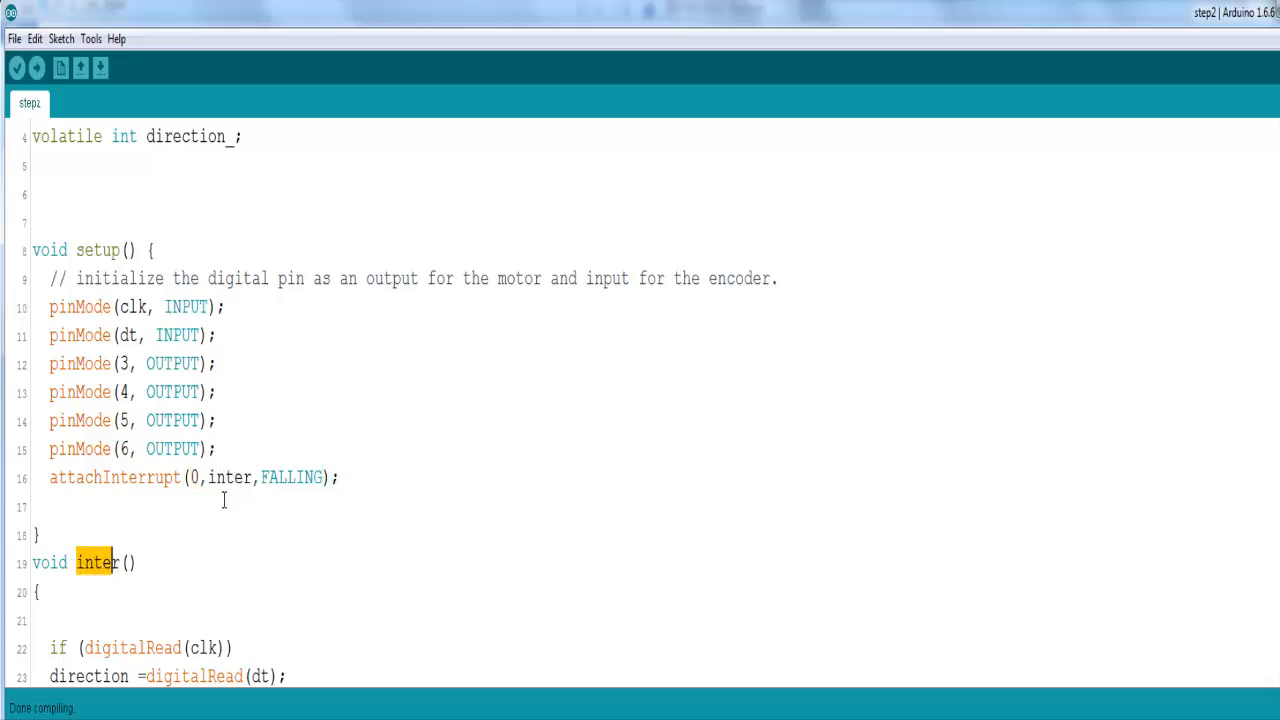
pyautogui.moveTo(267, 498)
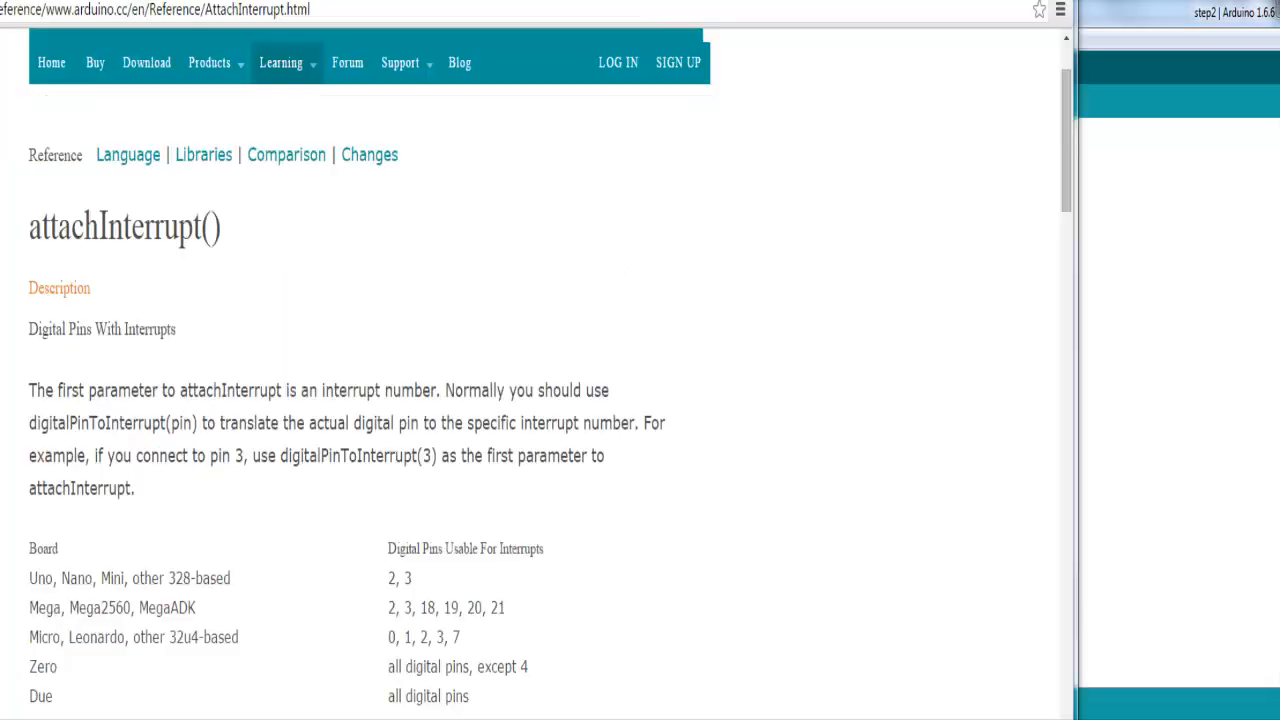
pyautogui.moveTo(855, 615)
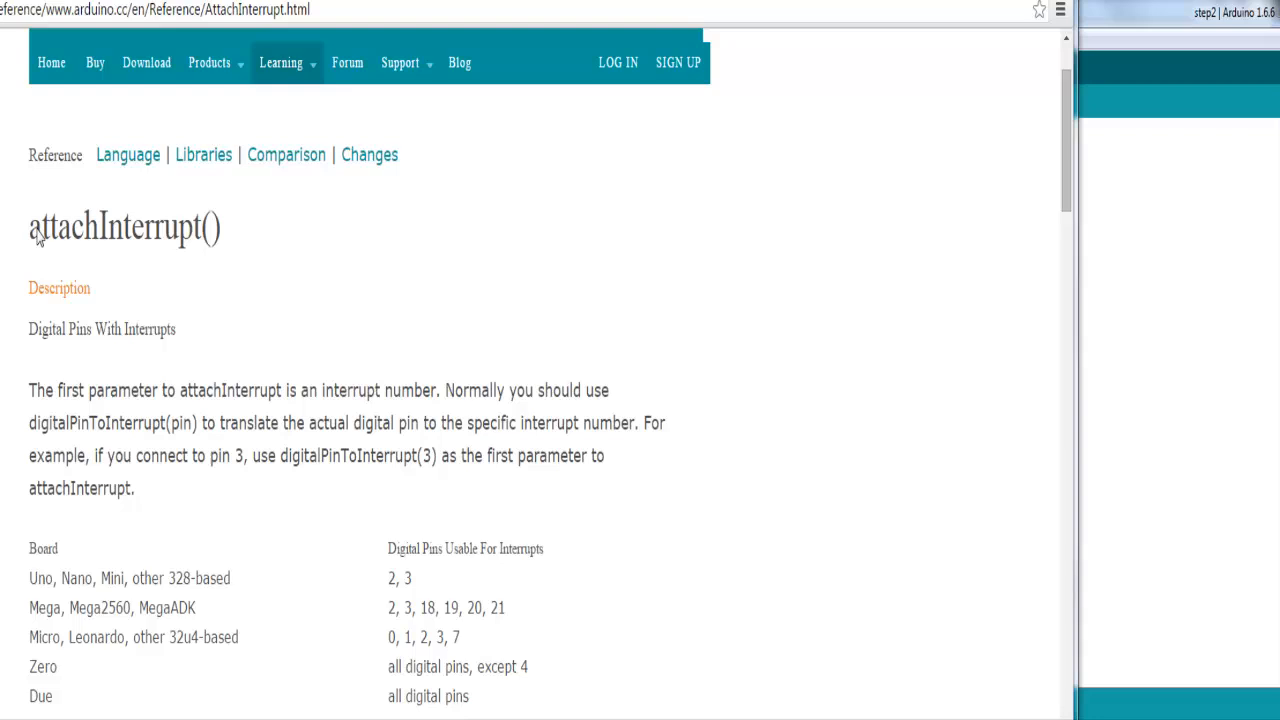
# Step: On the attachInterrupt() reference page, highlight pin 2 among the Uno's interrupt pins
pyautogui.doubleClick(110, 120)
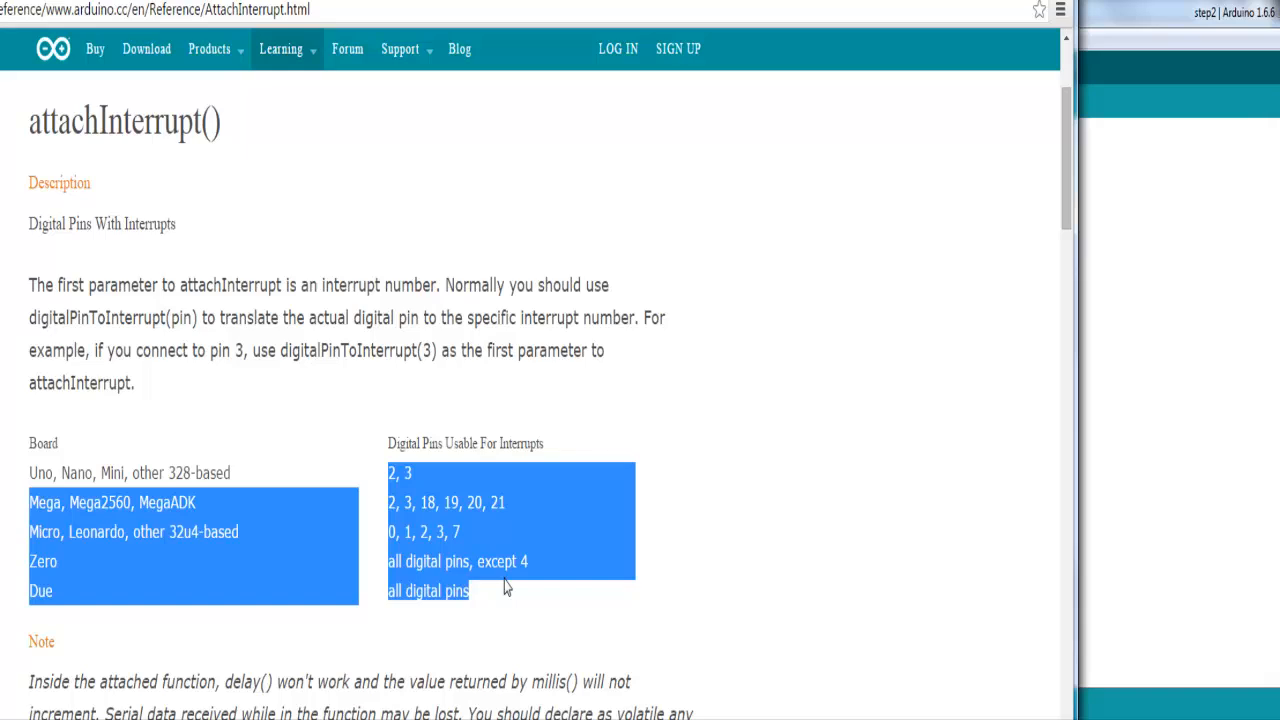
pyautogui.click(180, 568)
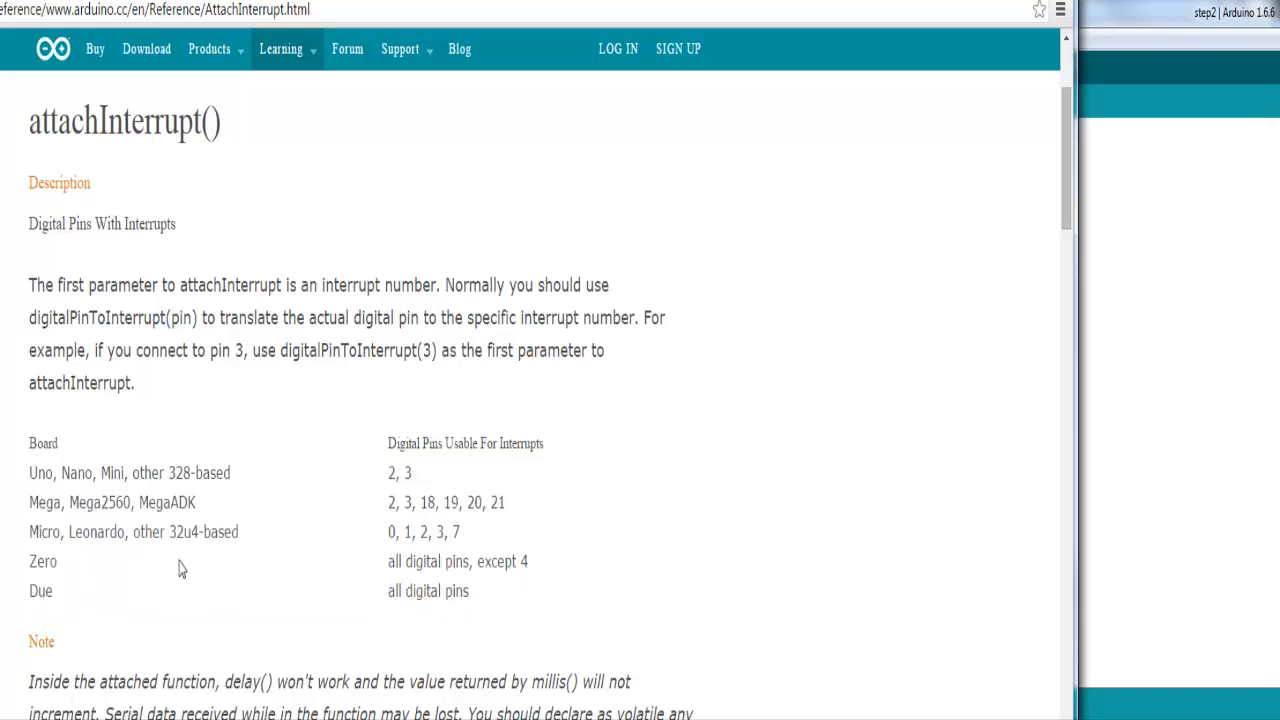
pyautogui.click(37, 472)
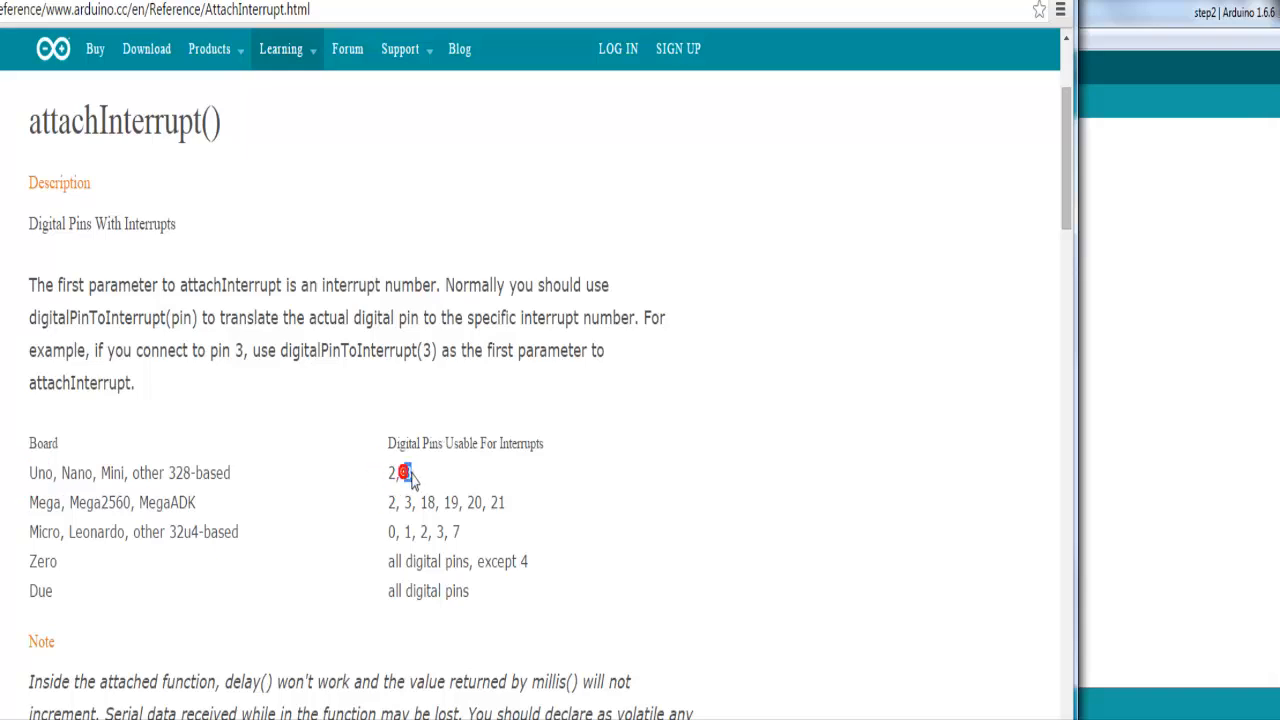
pyautogui.doubleClick(392, 472)
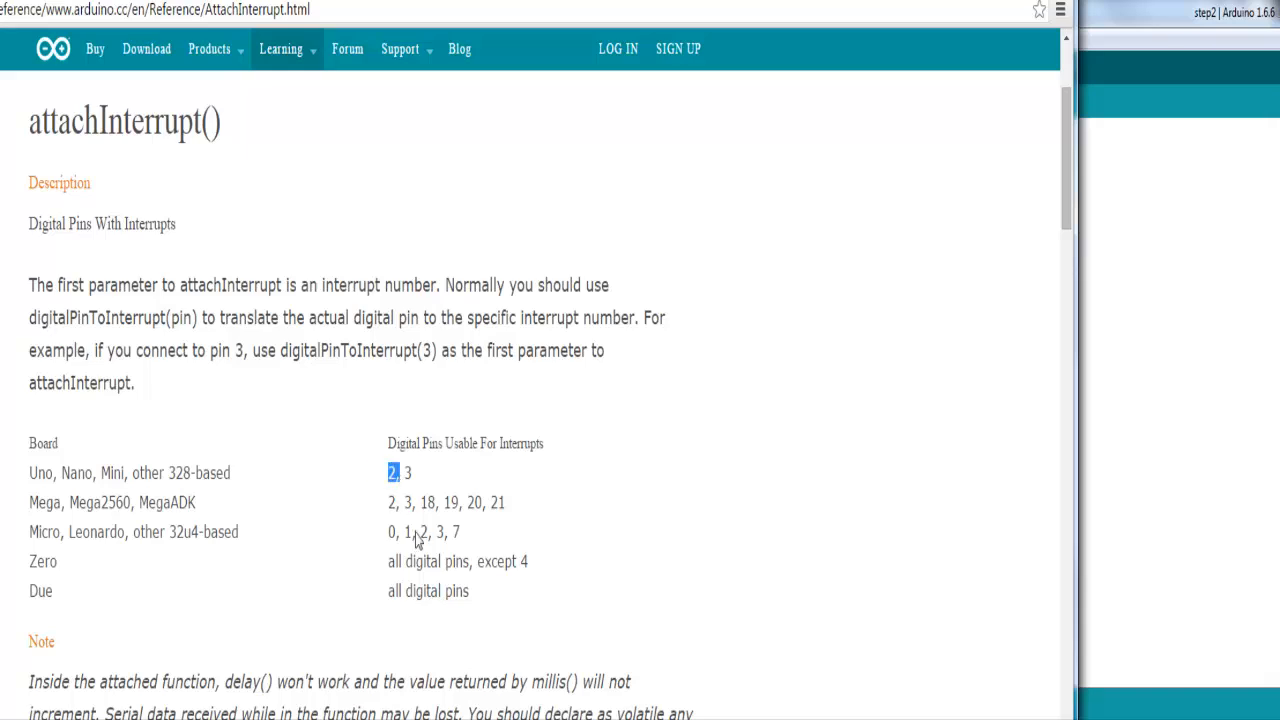
pyautogui.scroll(-3)
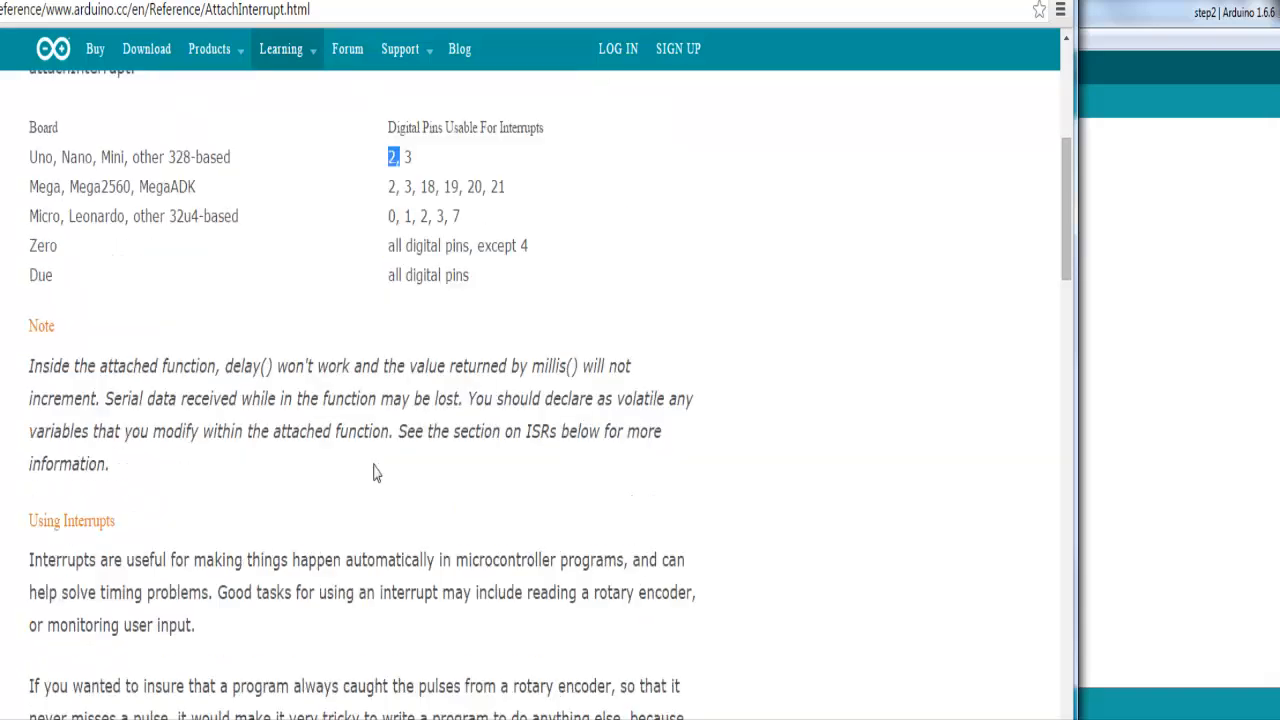
pyautogui.scroll(-3)
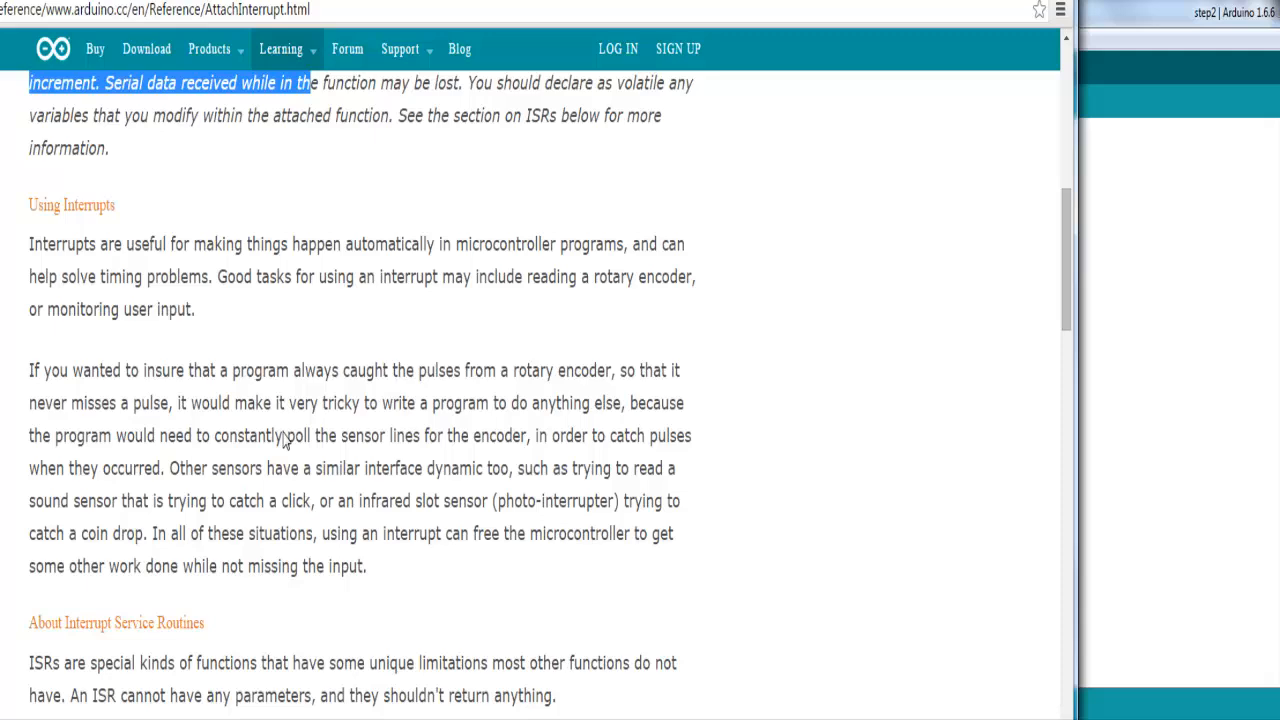
pyautogui.scroll(-3)
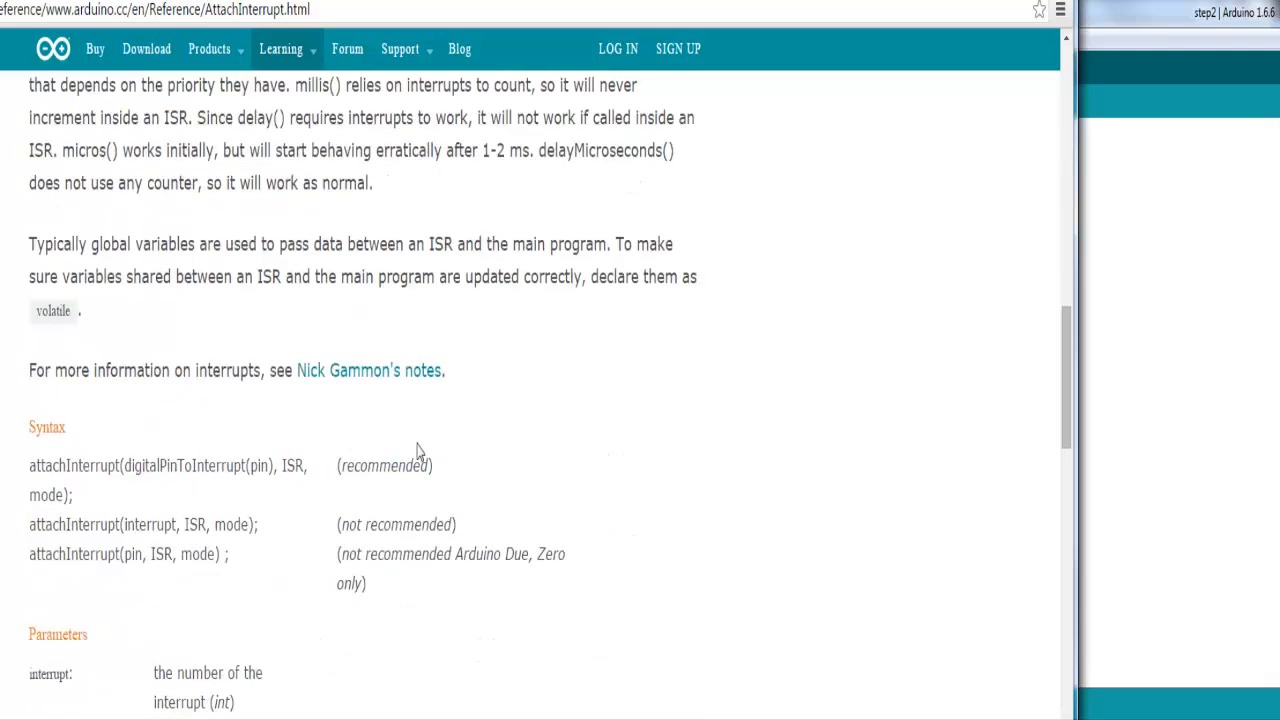
pyautogui.moveTo(411, 455)
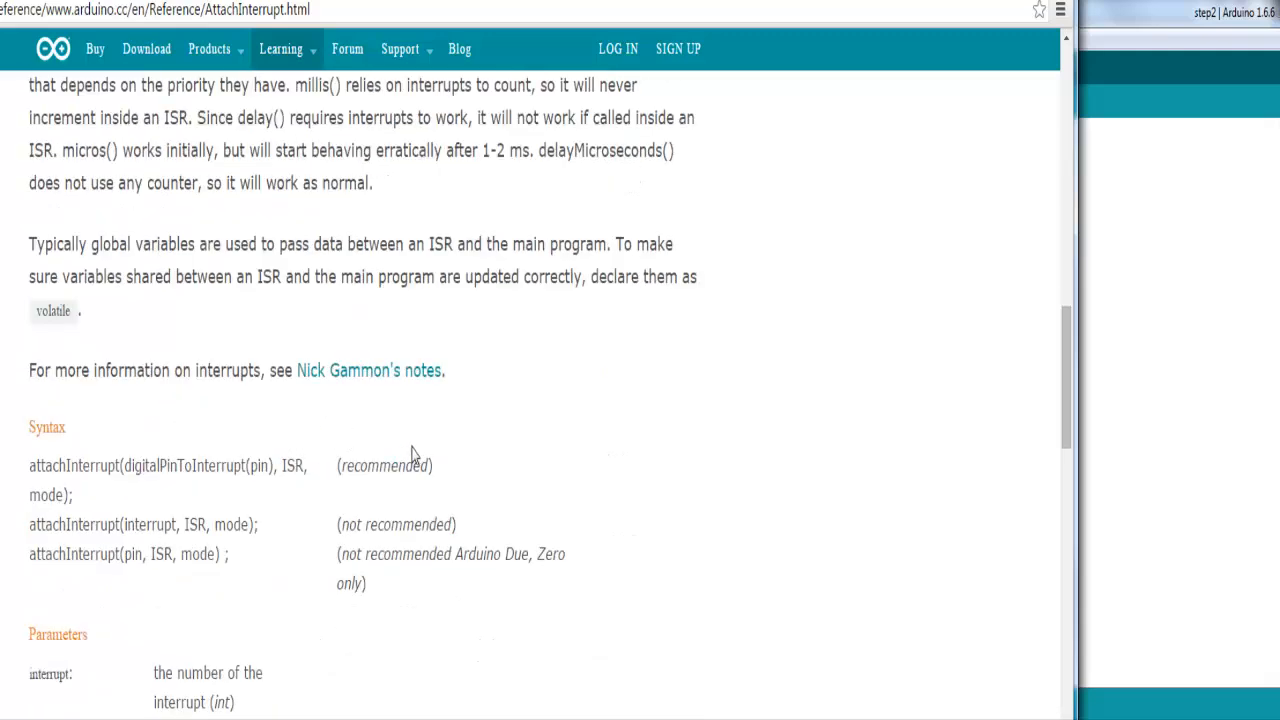
pyautogui.moveTo(350, 469)
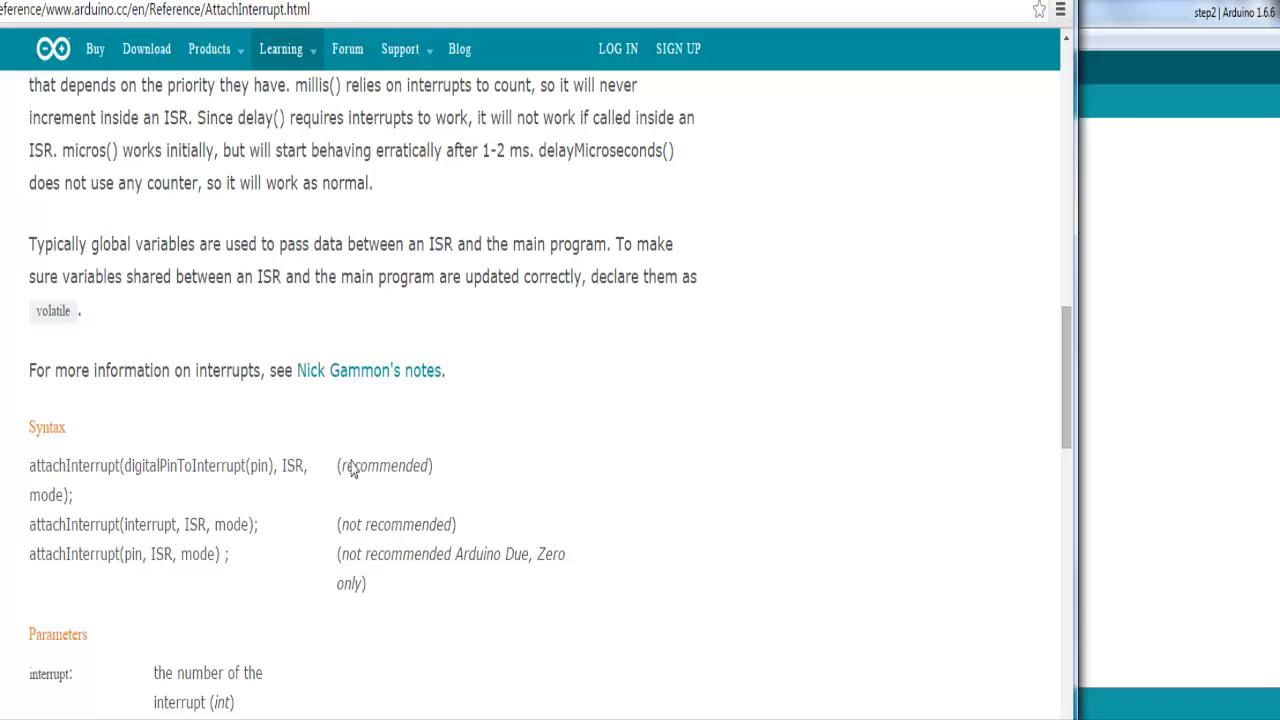
pyautogui.scroll(-3)
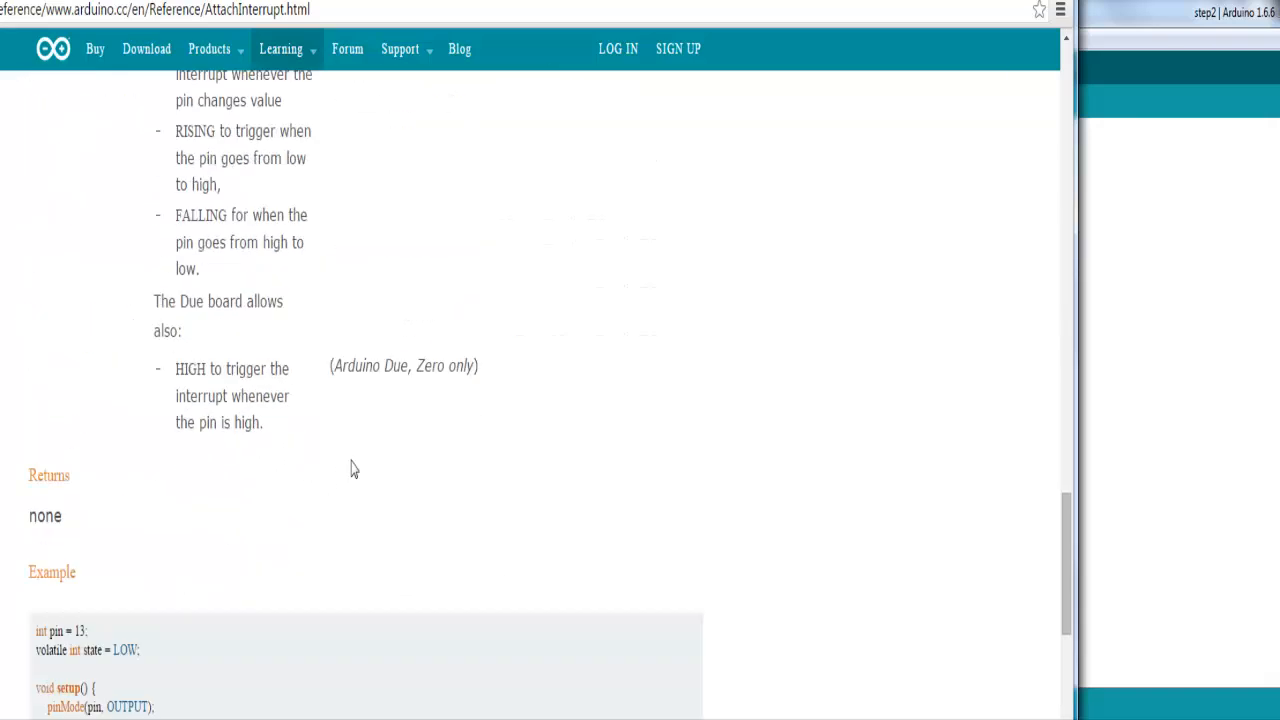
pyautogui.scroll(-3)
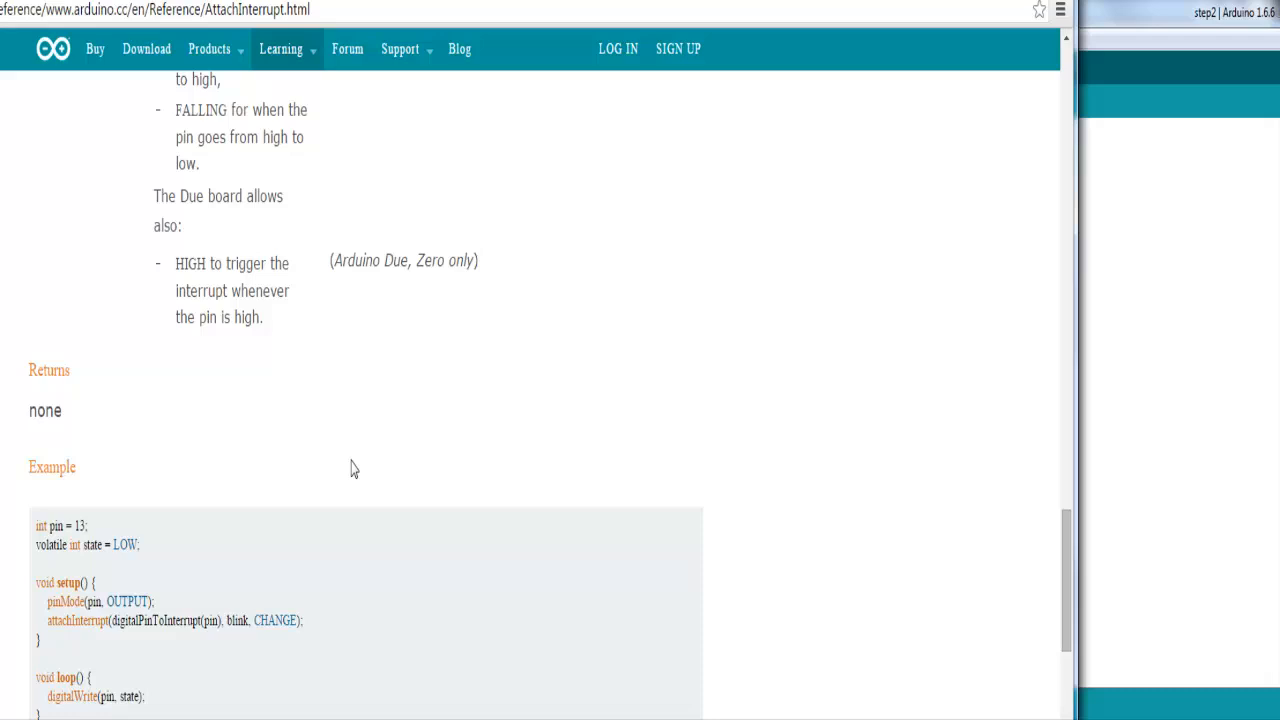
pyautogui.scroll(-3)
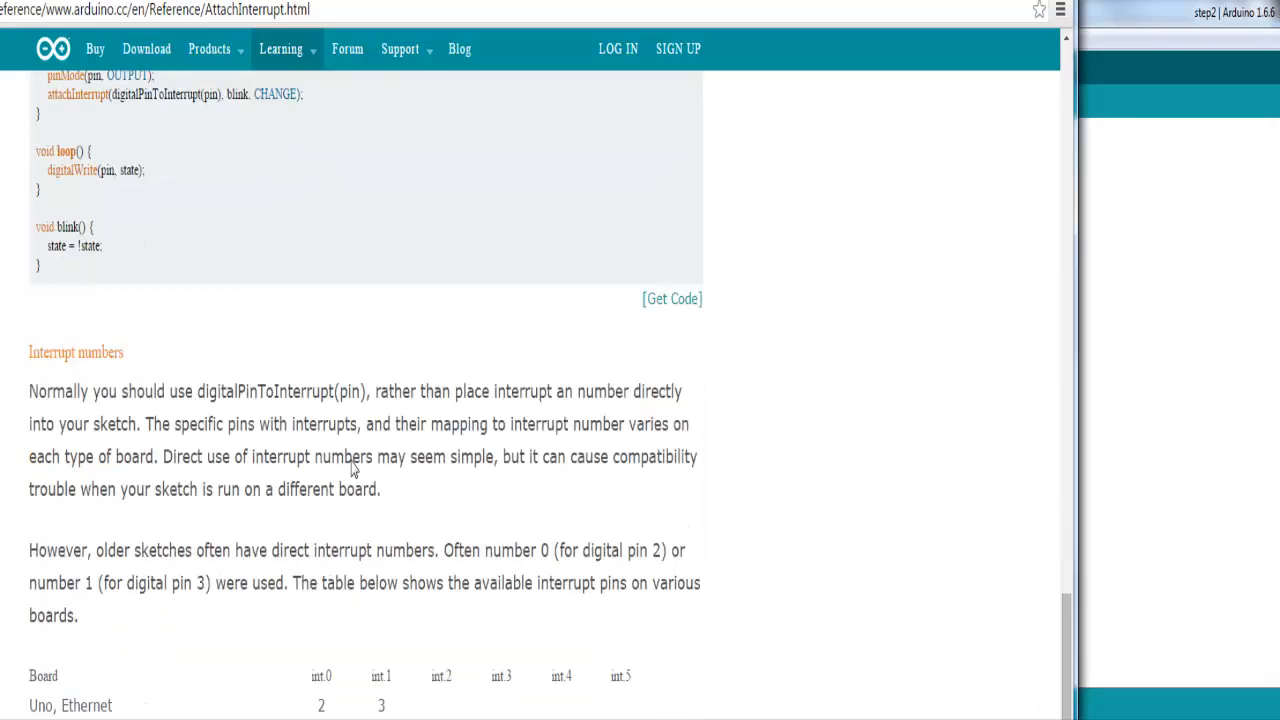
pyautogui.scroll(-3)
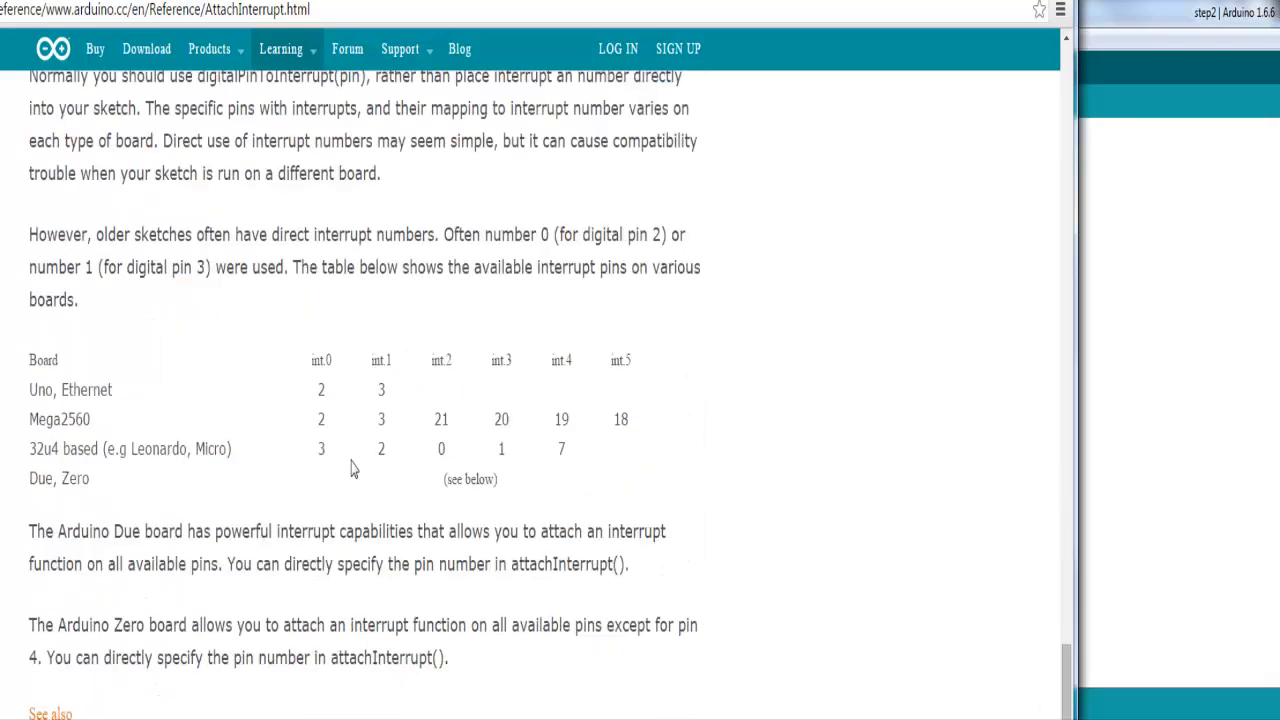
pyautogui.scroll(-3)
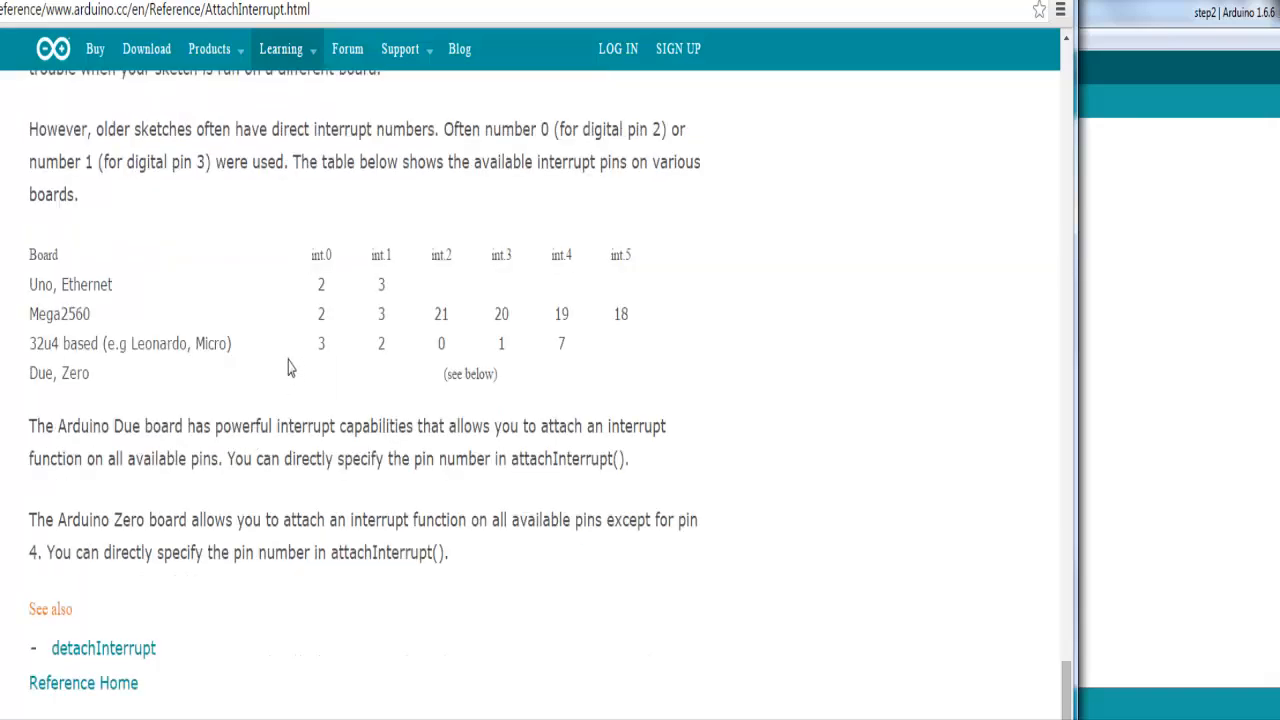
pyautogui.moveTo(323, 281)
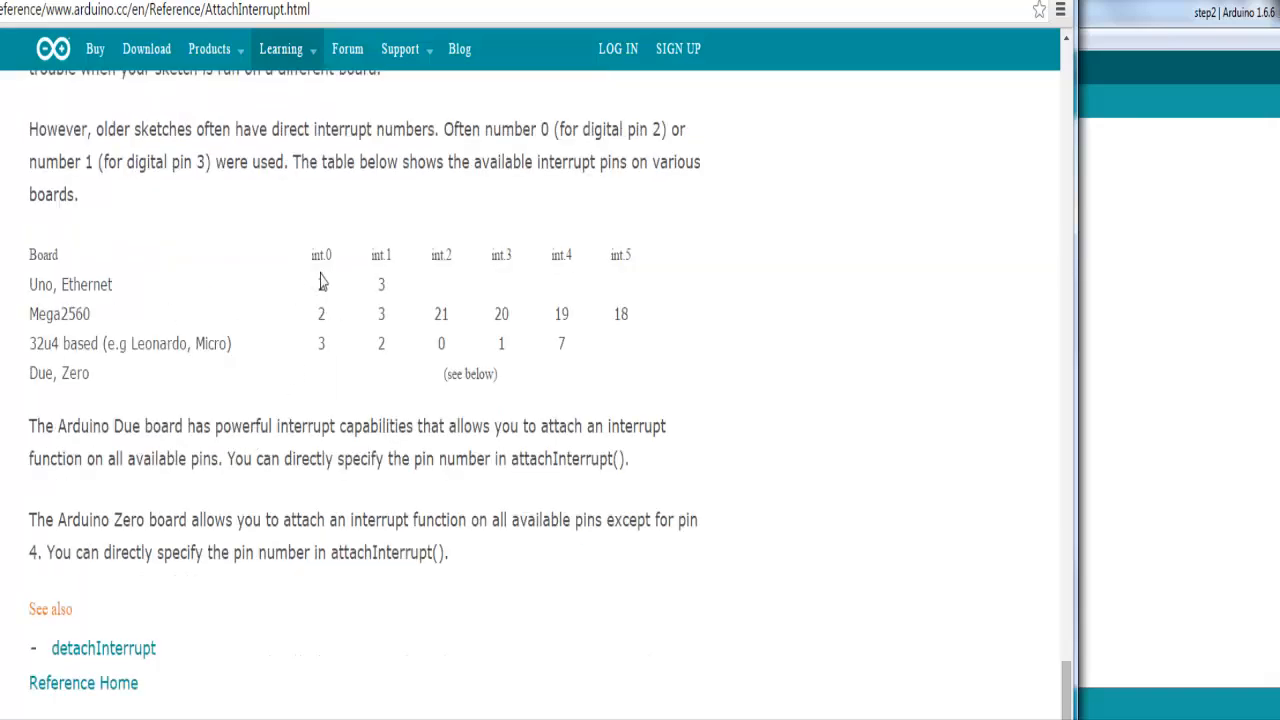
pyautogui.click(321, 284)
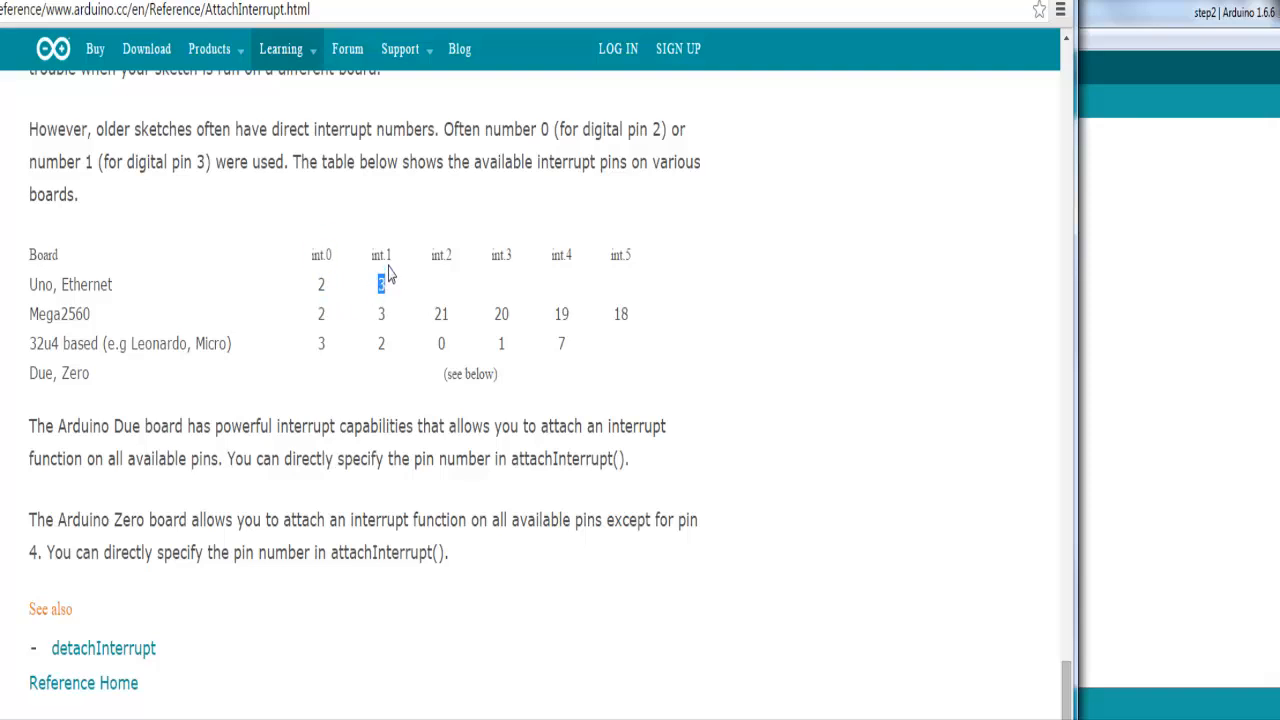
pyautogui.moveTo(440, 267)
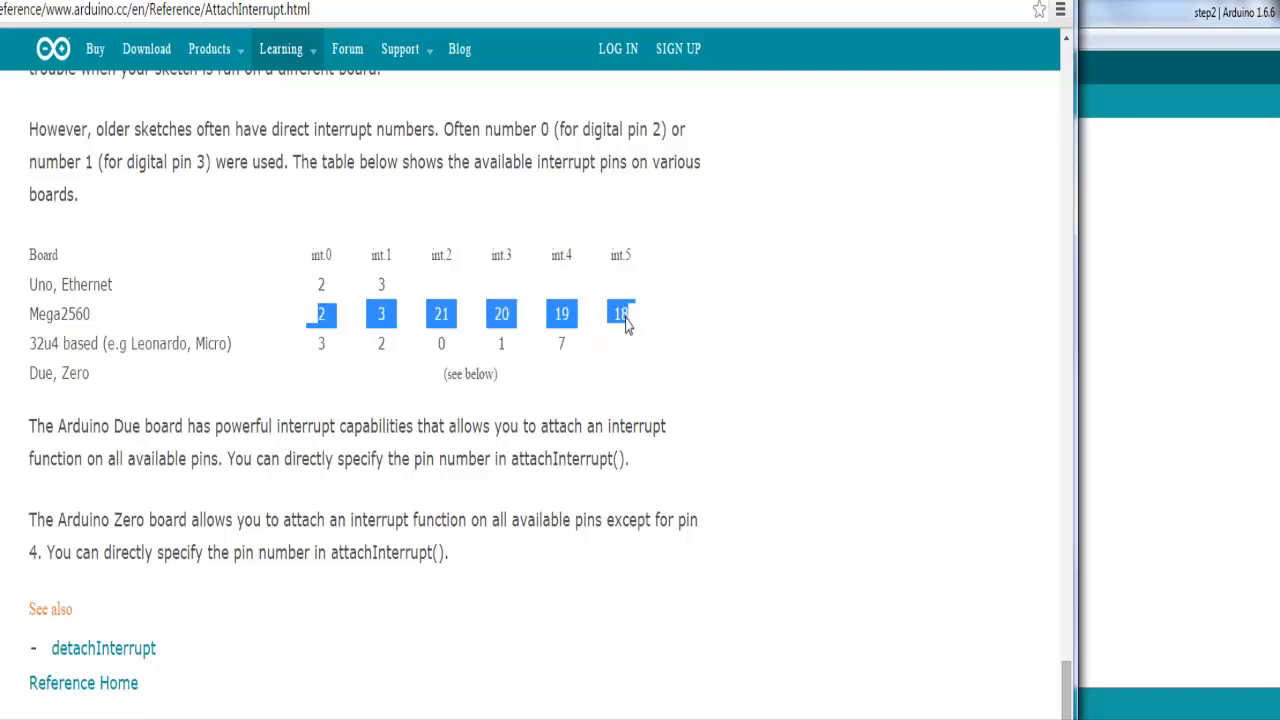
pyautogui.moveTo(183, 335)
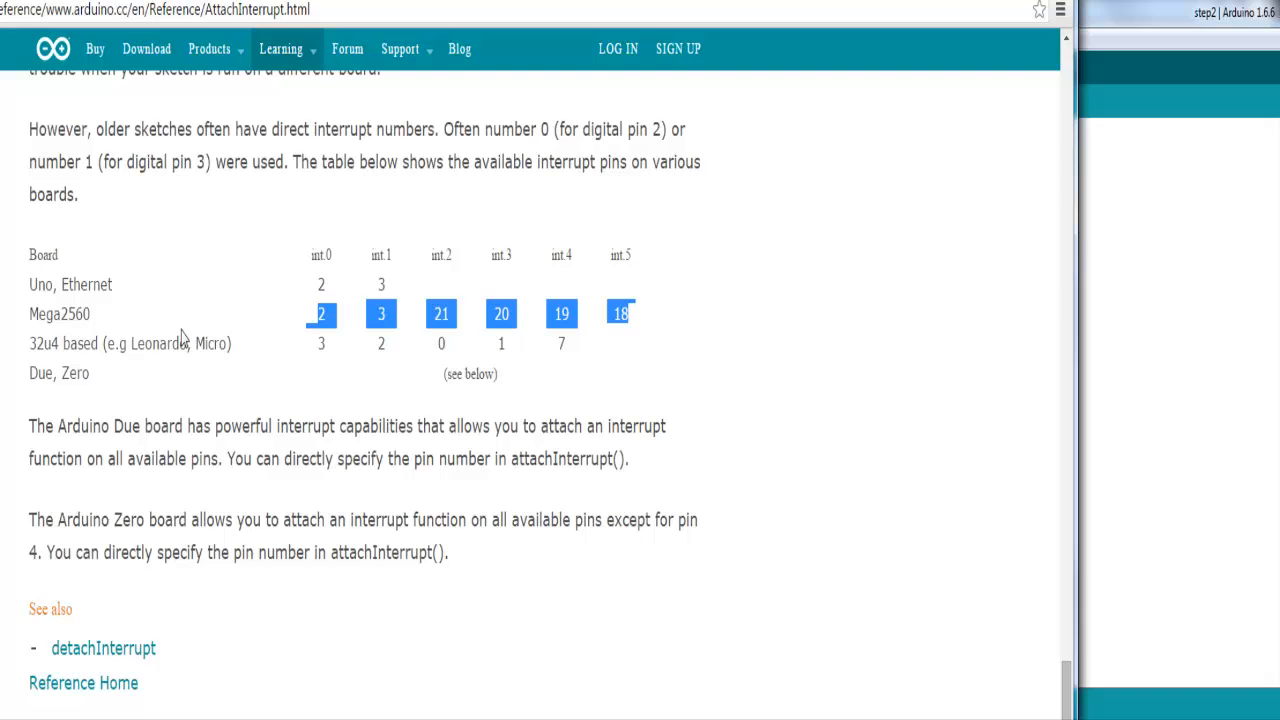
pyautogui.scroll(-3)
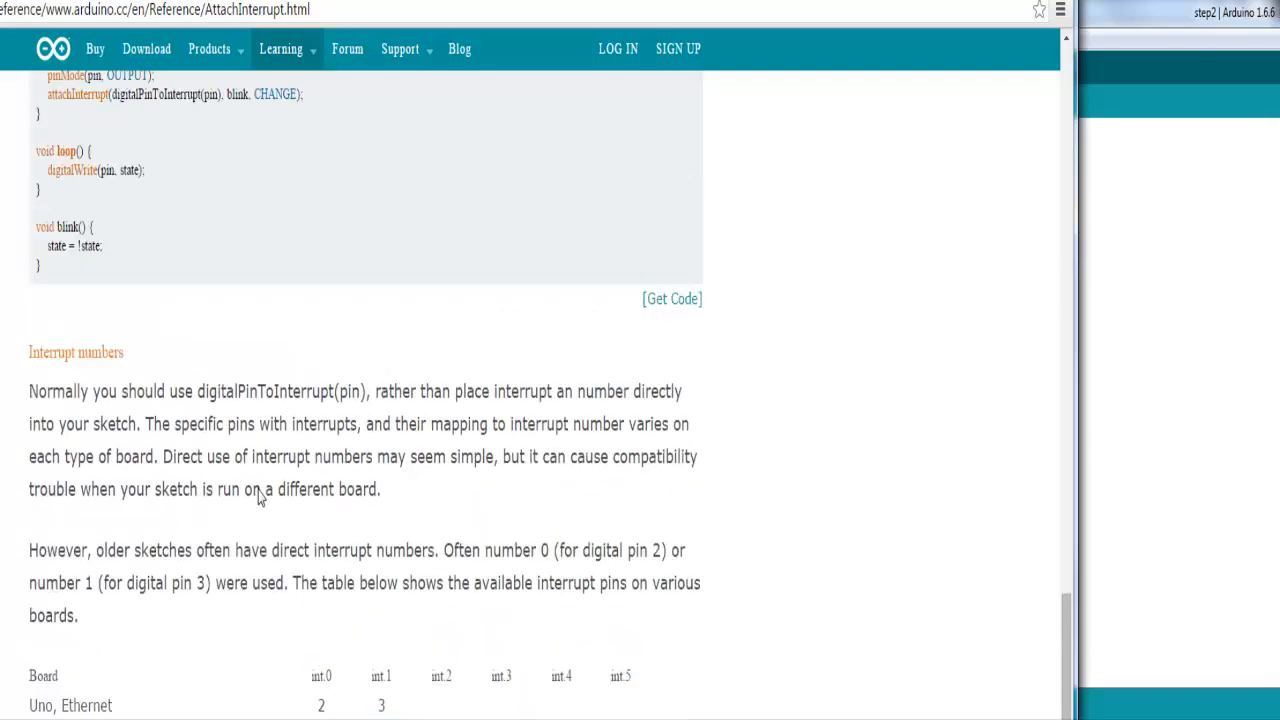
pyautogui.scroll(3)
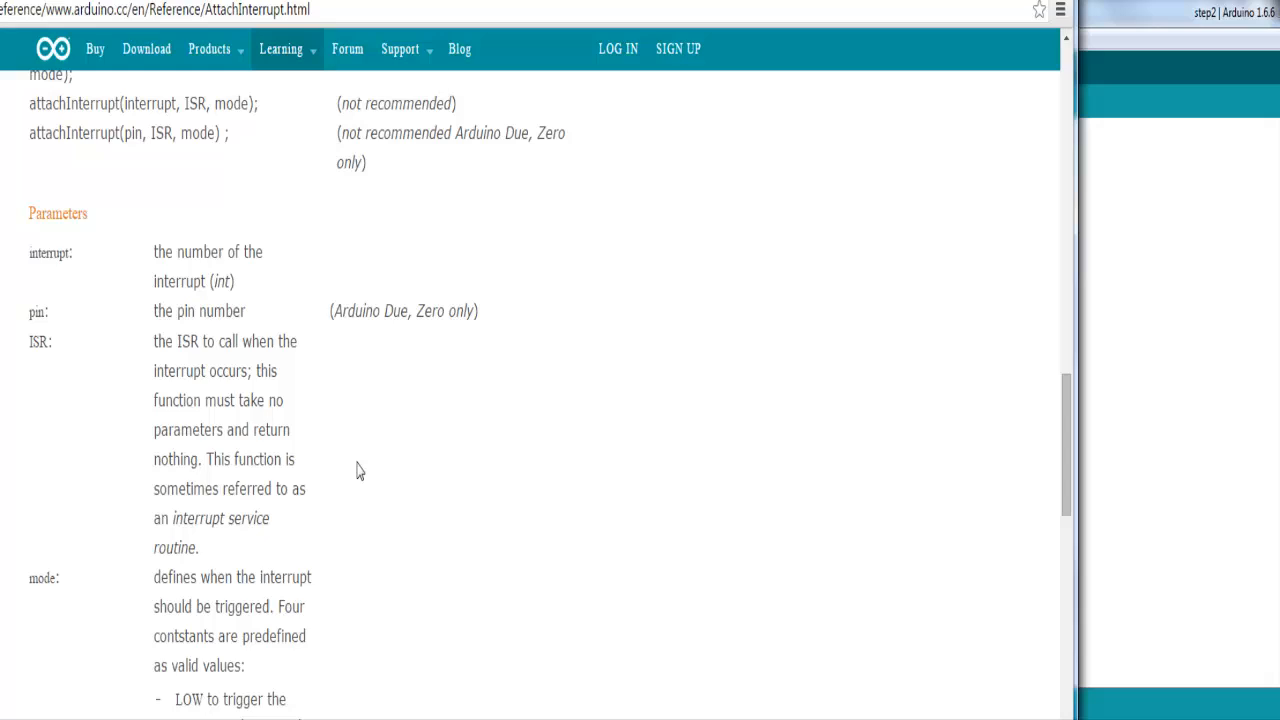
pyautogui.scroll(3)
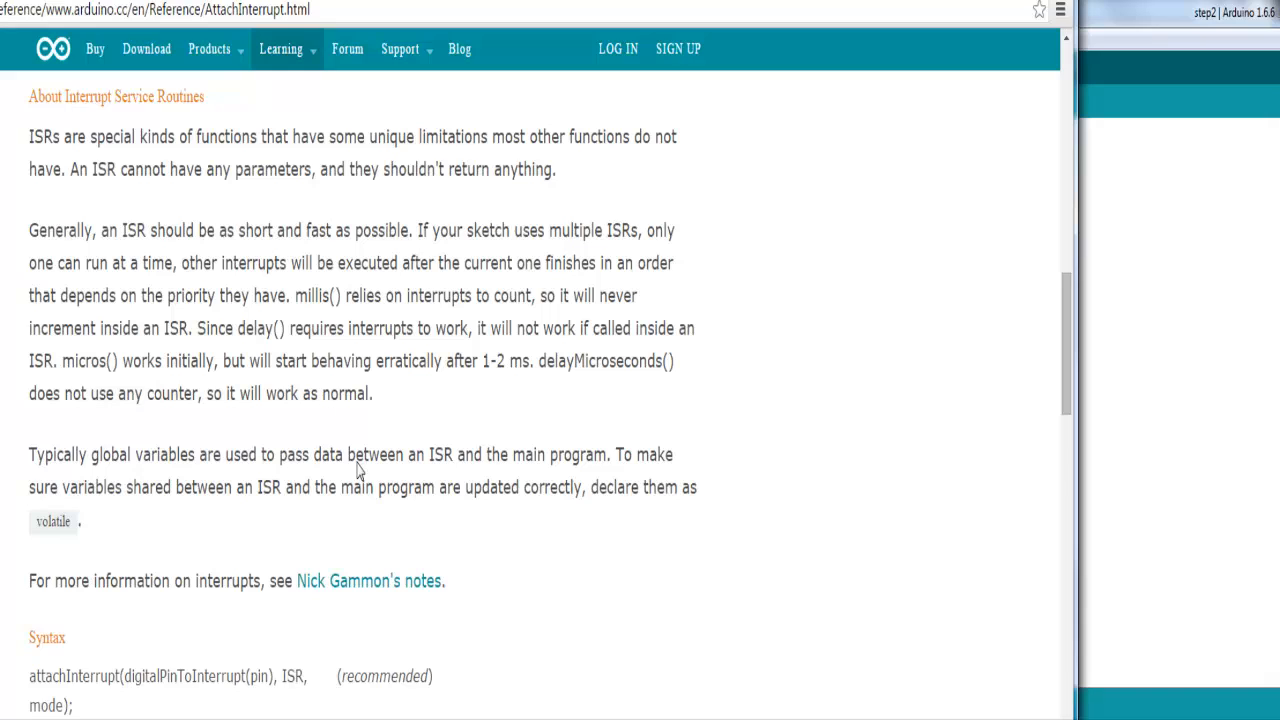
pyautogui.moveTo(283, 438)
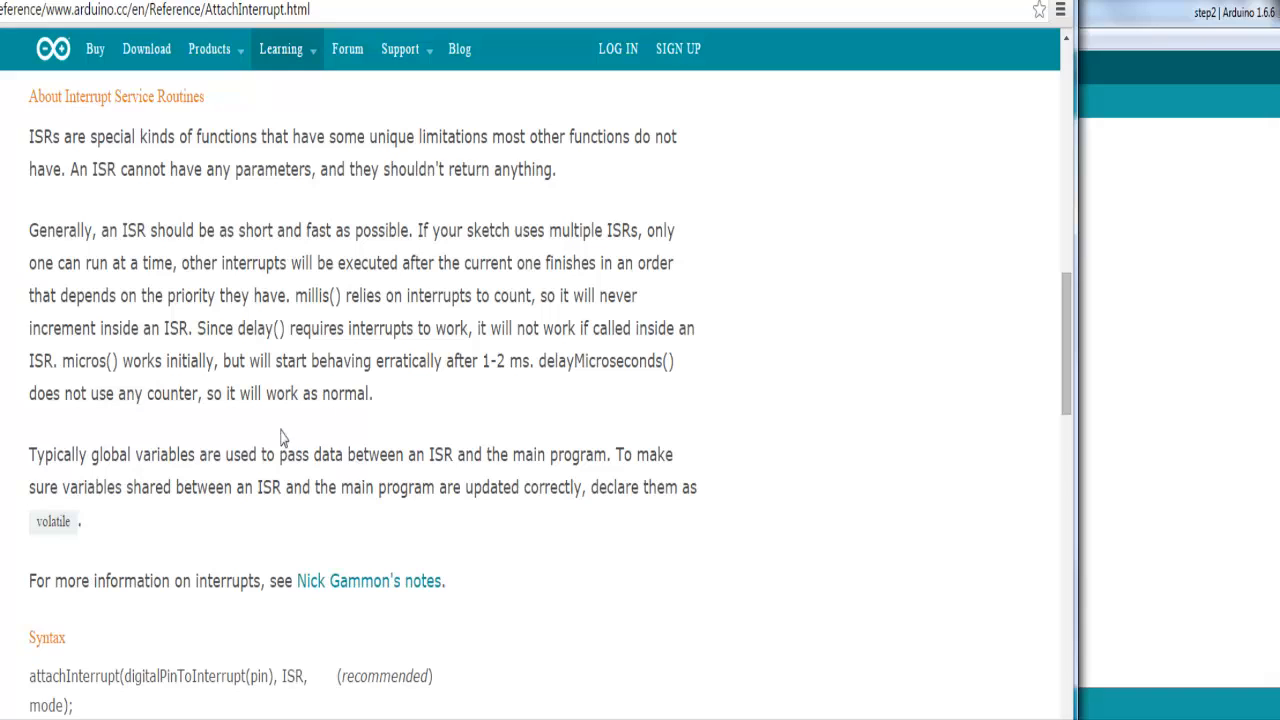
pyautogui.scroll(3)
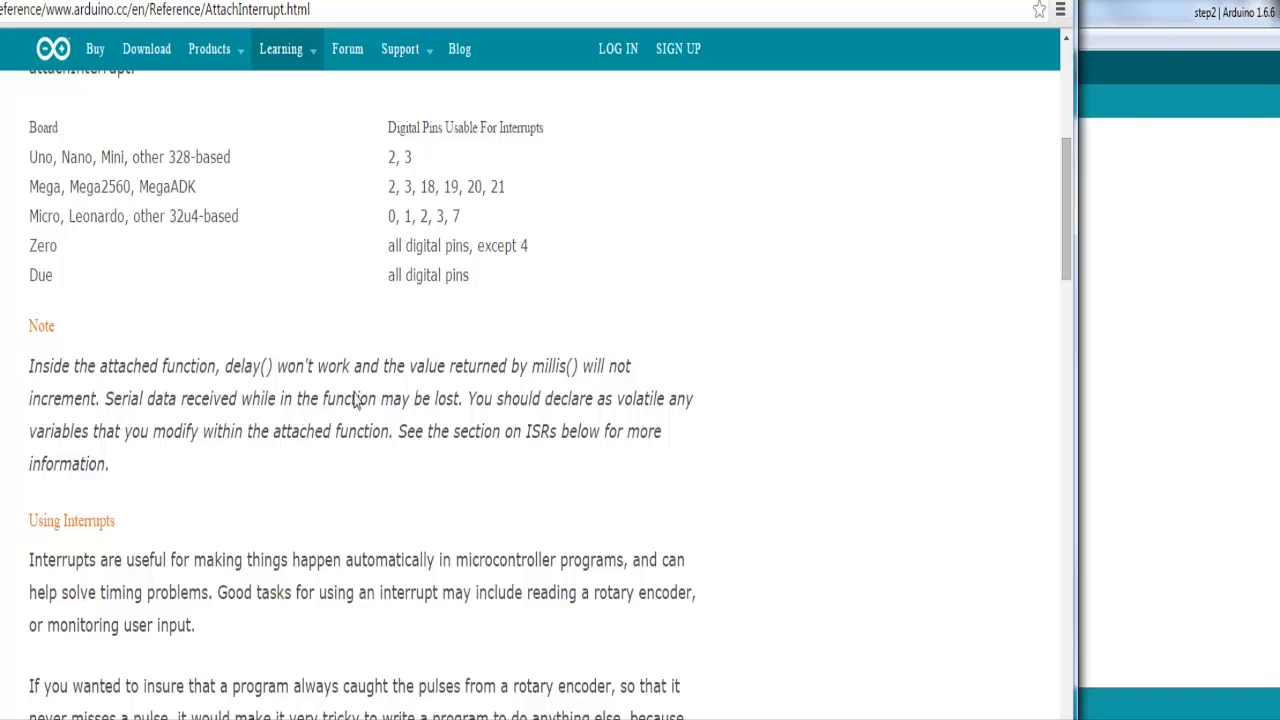
pyautogui.moveTo(467, 398); pyautogui.dragTo(637, 398)
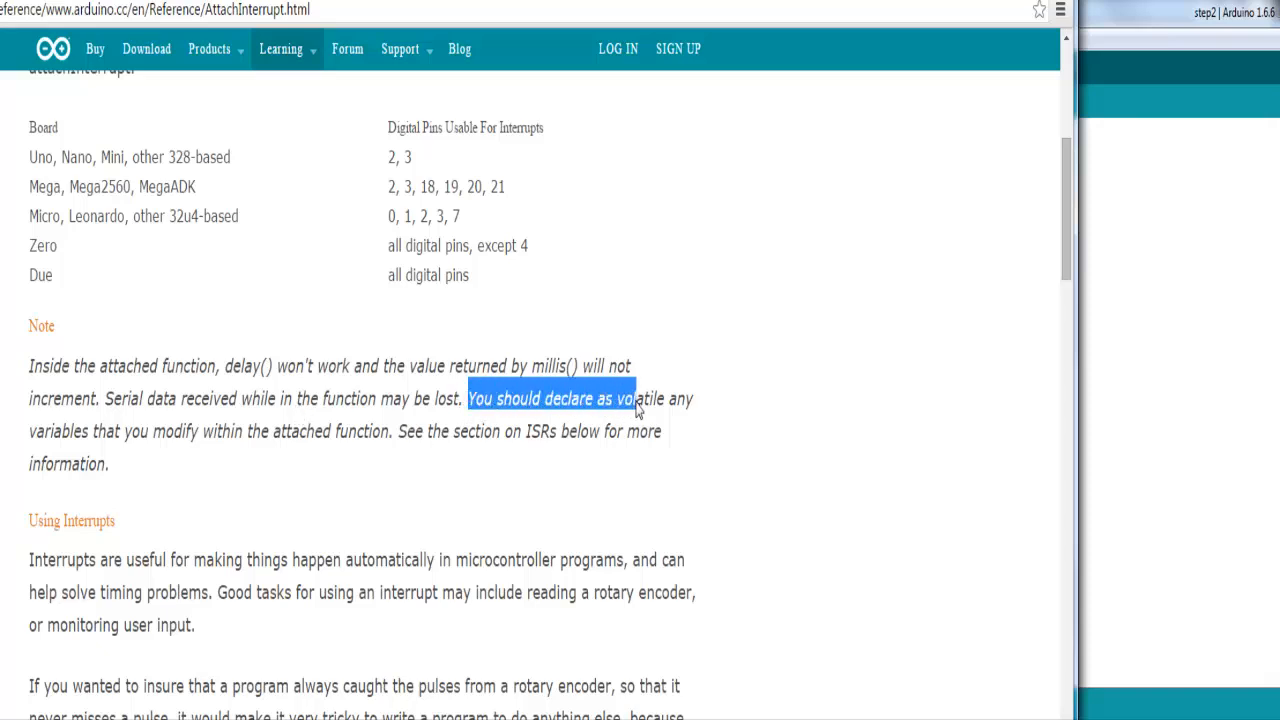
pyautogui.moveTo(632, 398); pyautogui.dragTo(663, 398)
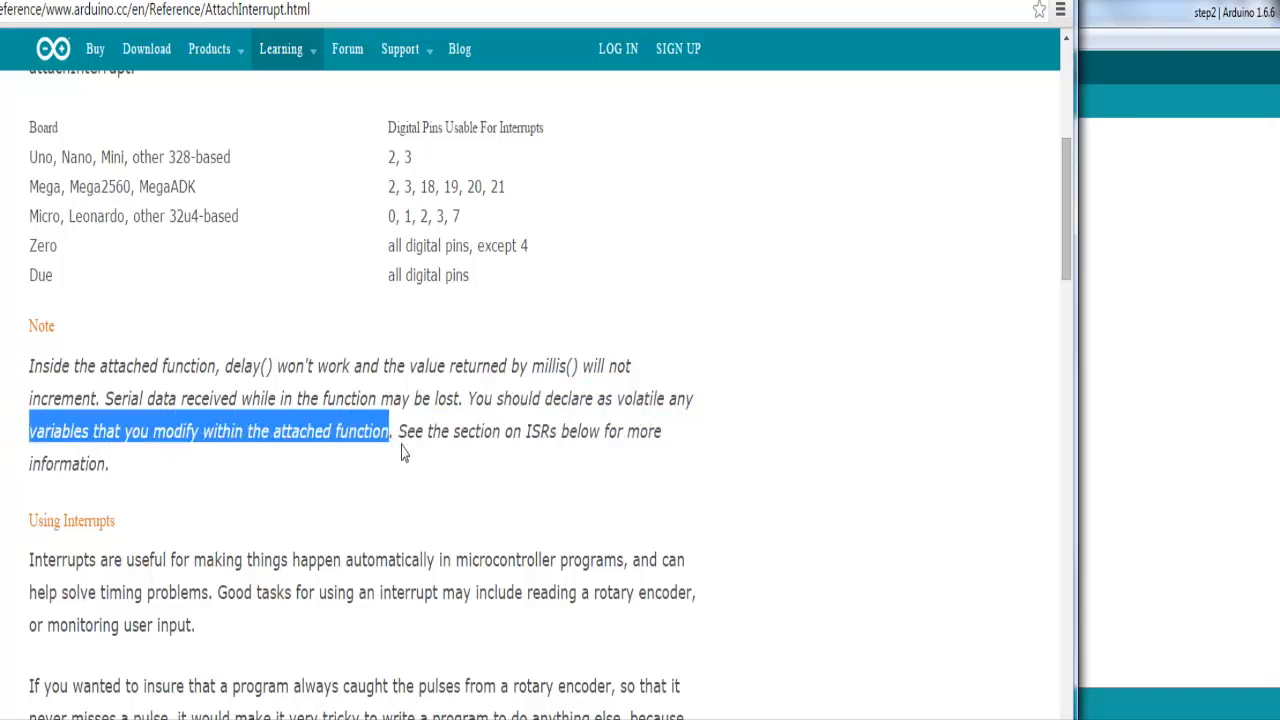
pyautogui.moveTo(675, 418)
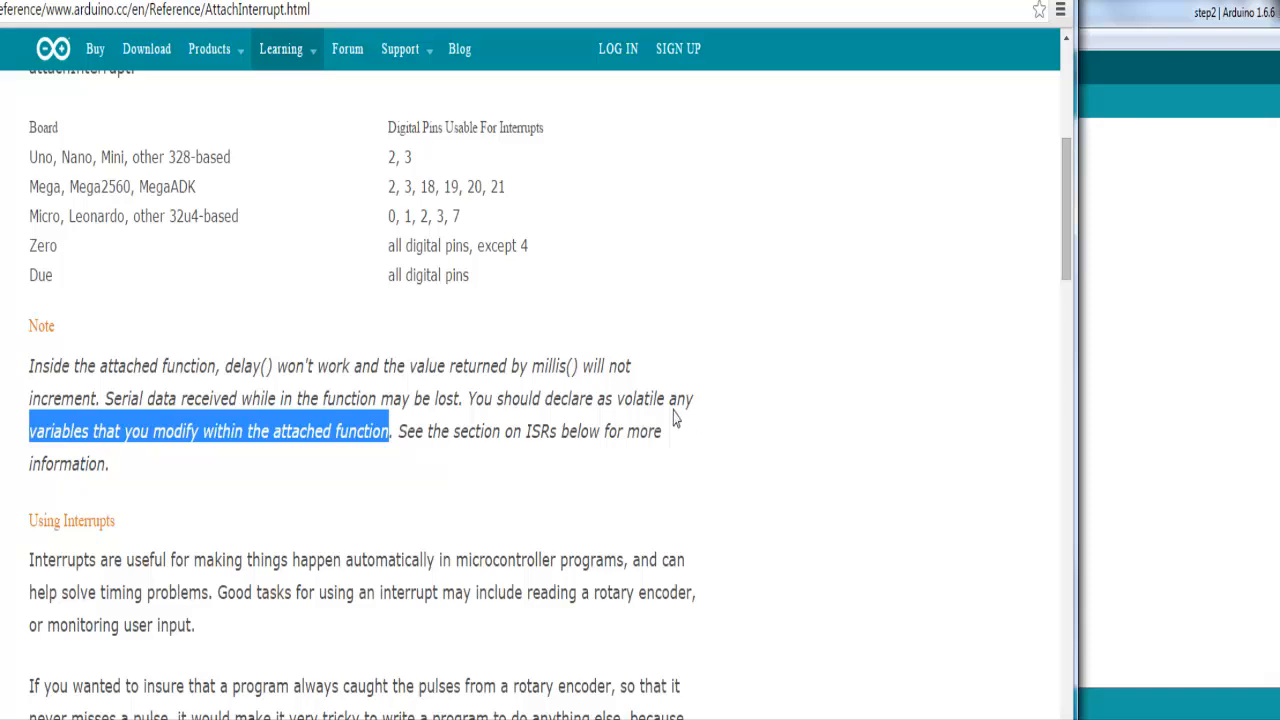
pyautogui.moveTo(645, 418)
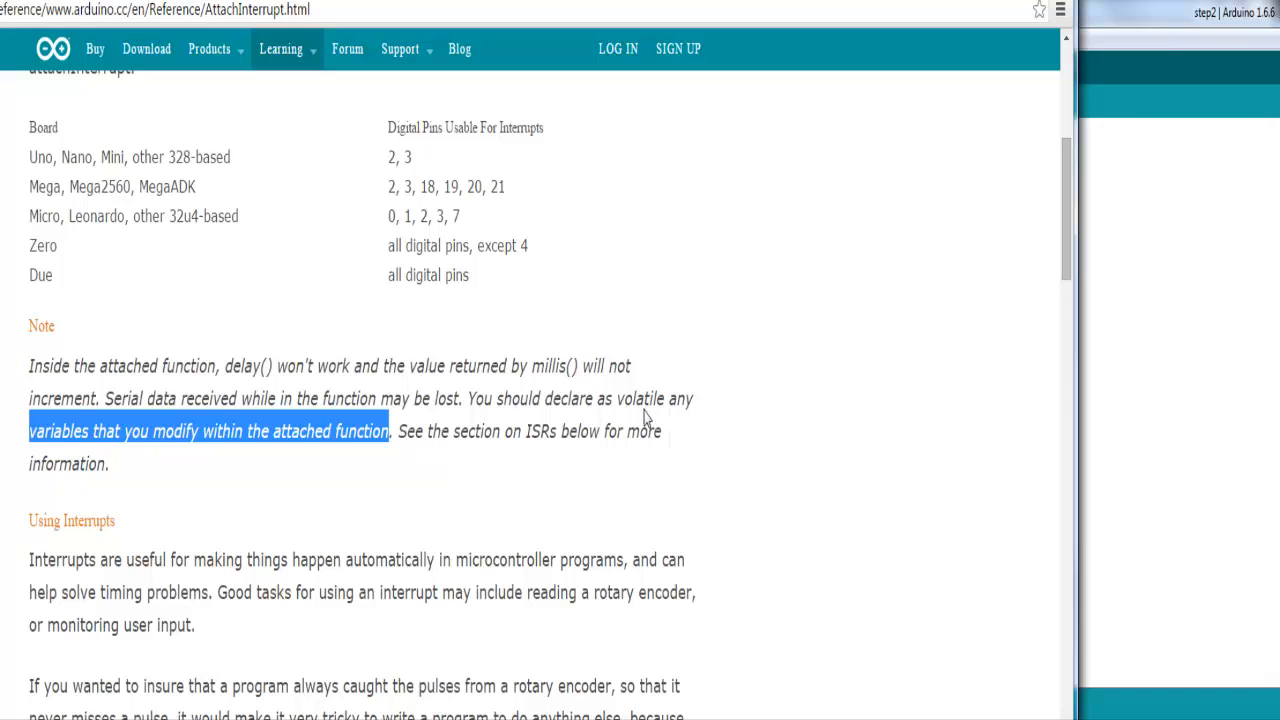
pyautogui.moveTo(620, 410)
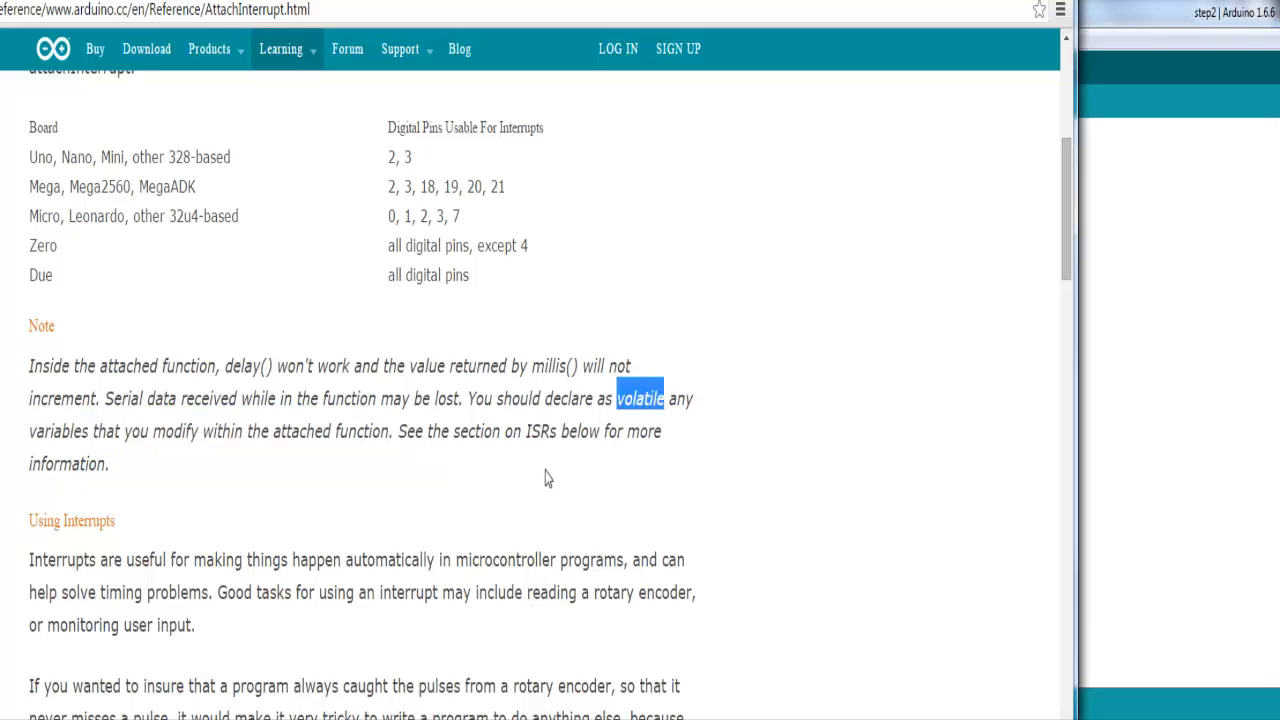
pyautogui.scroll(-3)
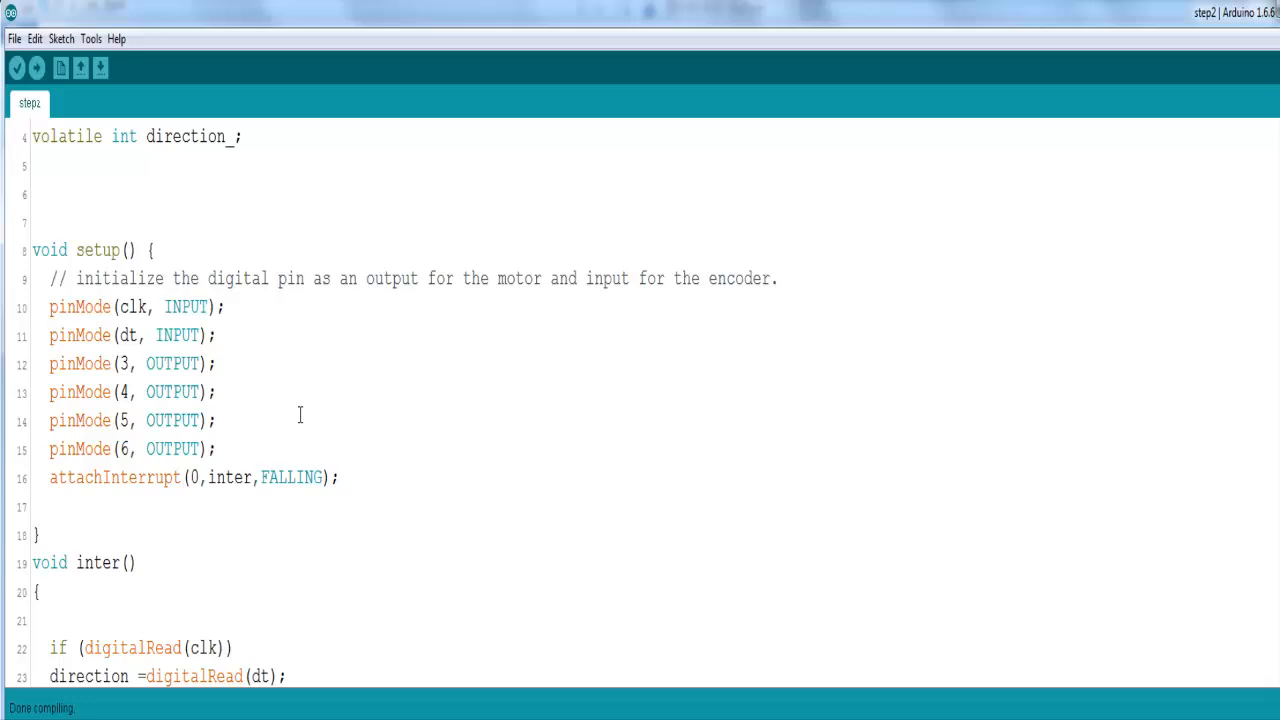
pyautogui.scroll(-3)
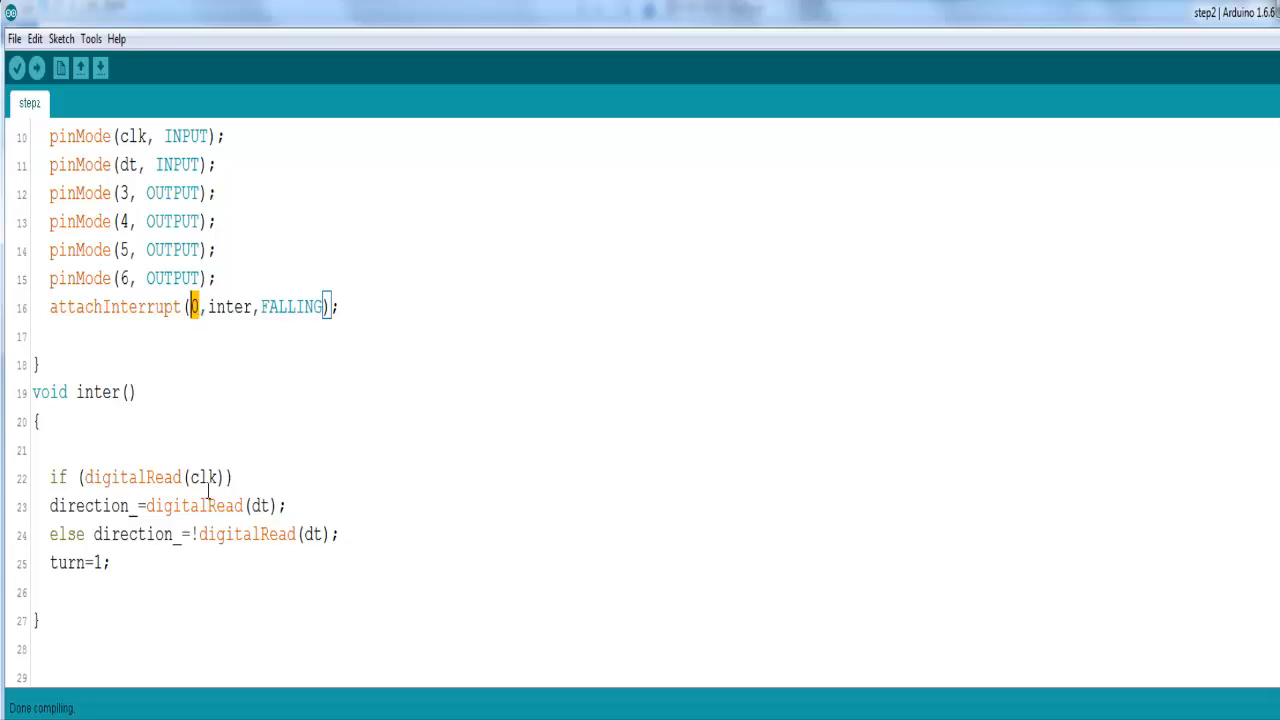
pyautogui.moveTo(258, 412)
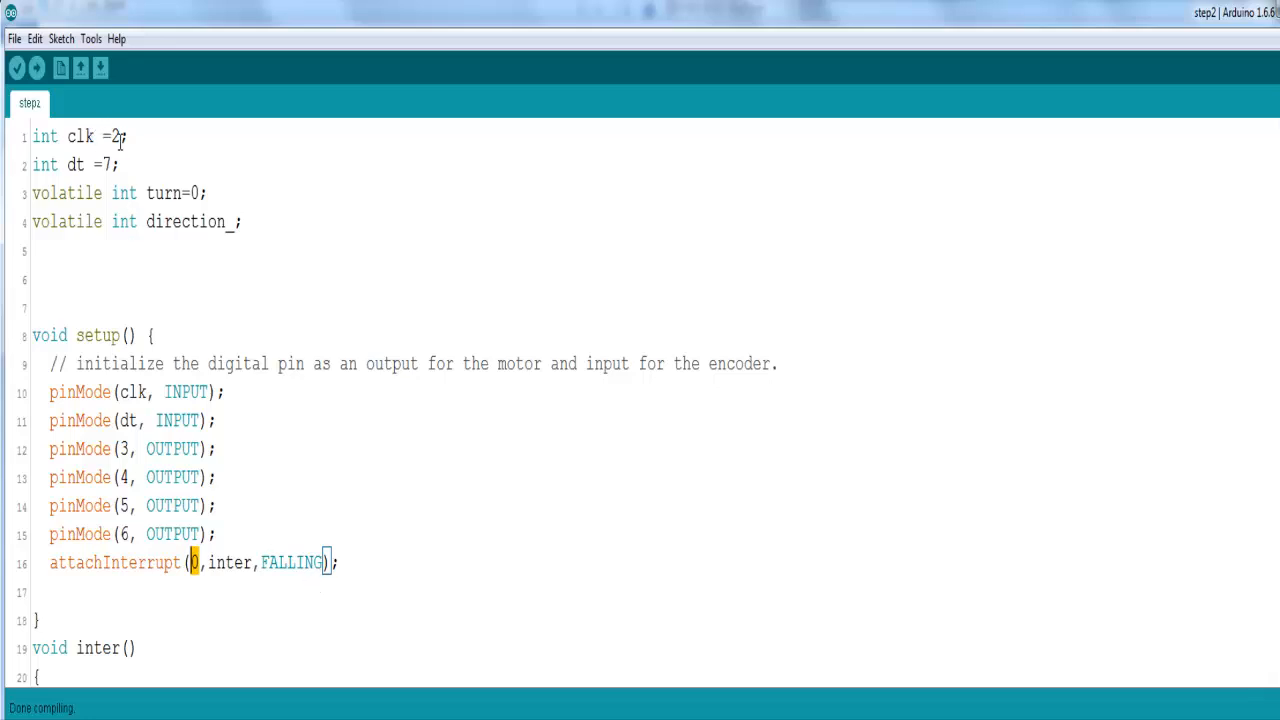
pyautogui.scroll(-3)
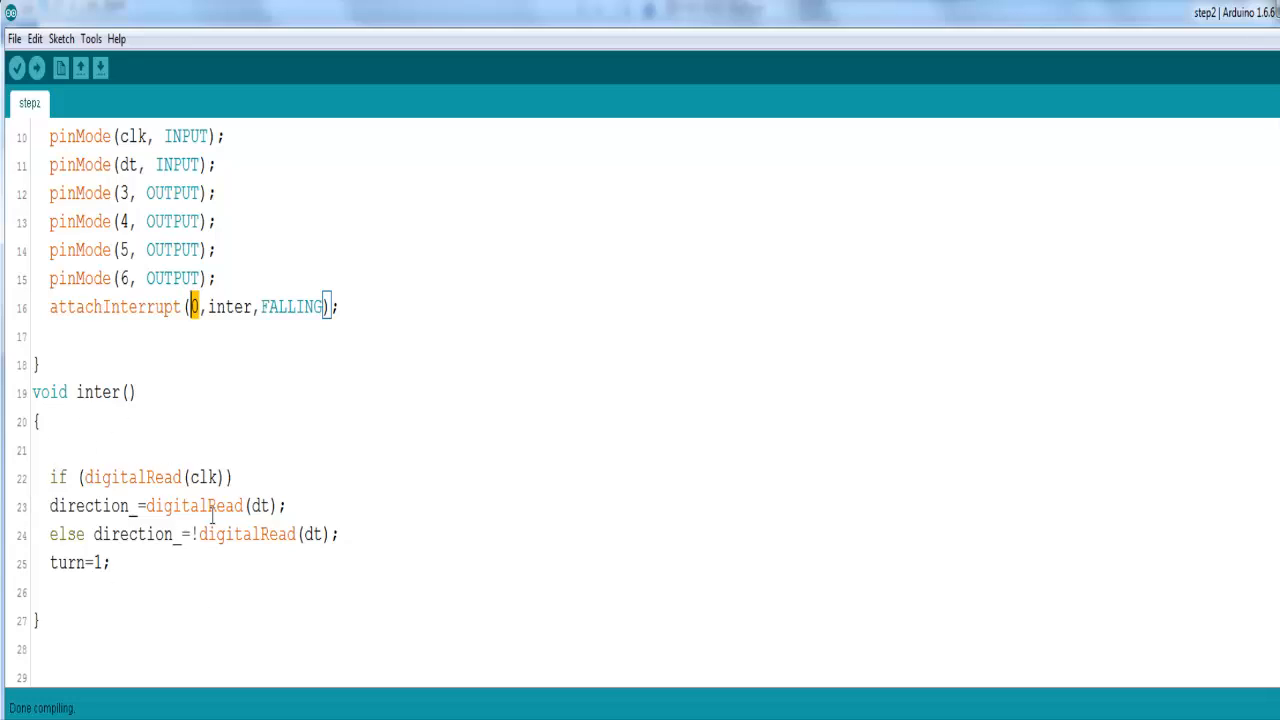
pyautogui.doubleClick(130, 477)
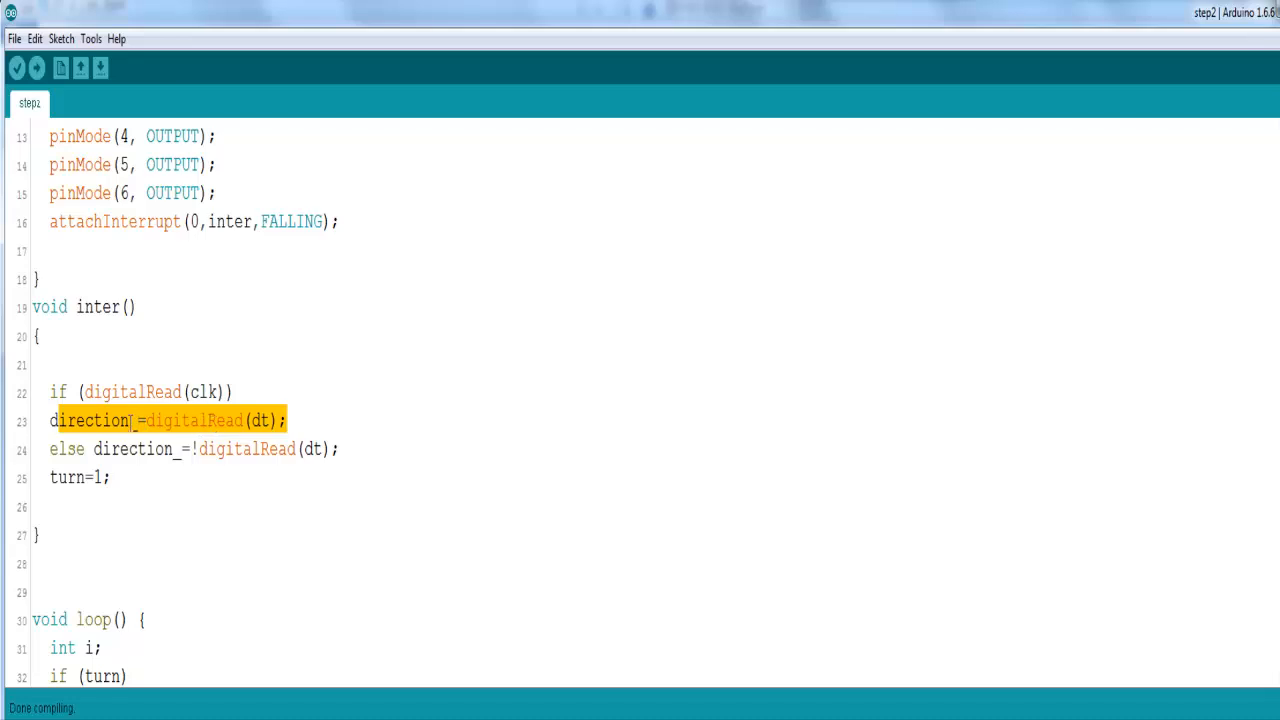
pyautogui.click(245, 419)
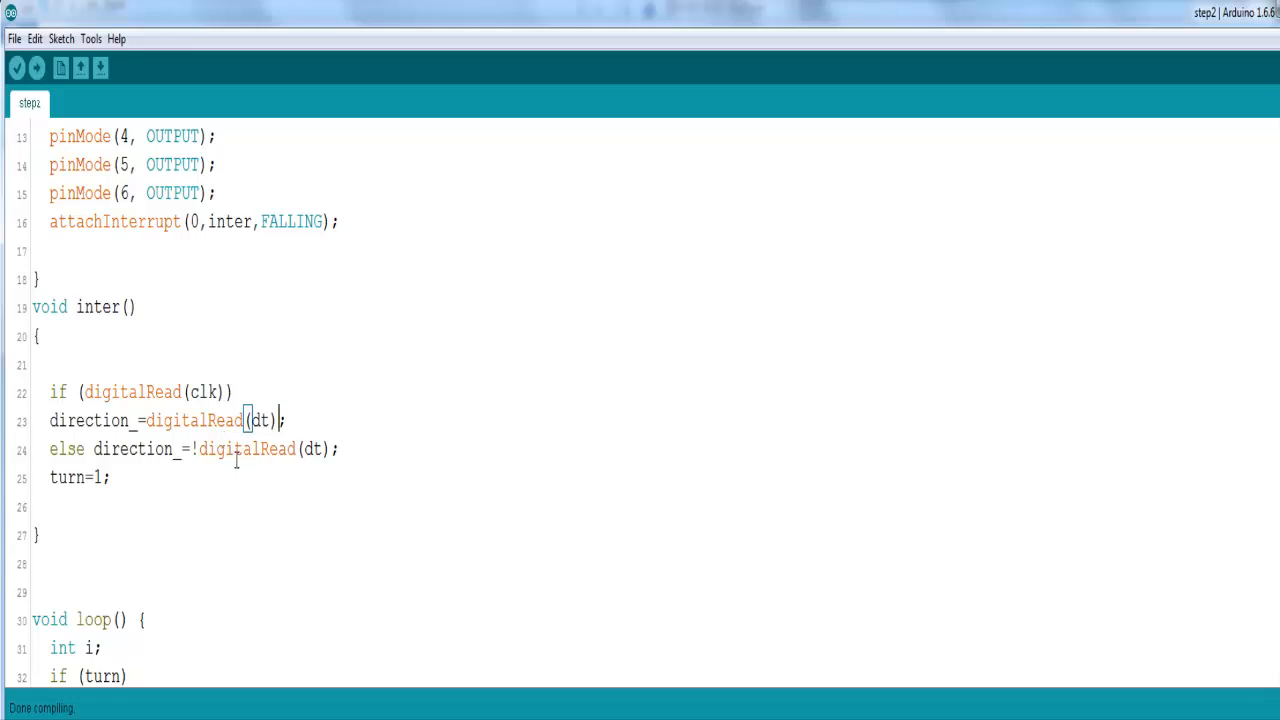
pyautogui.scroll(-3)
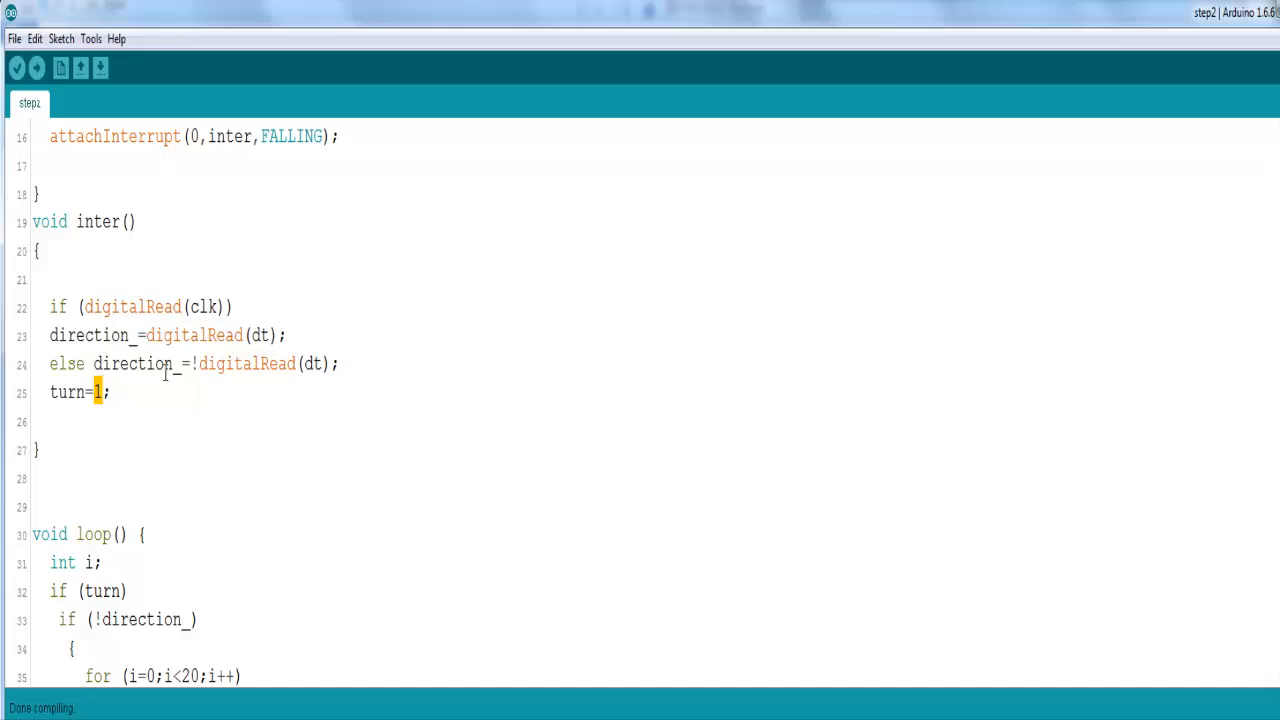
pyautogui.scroll(-3)
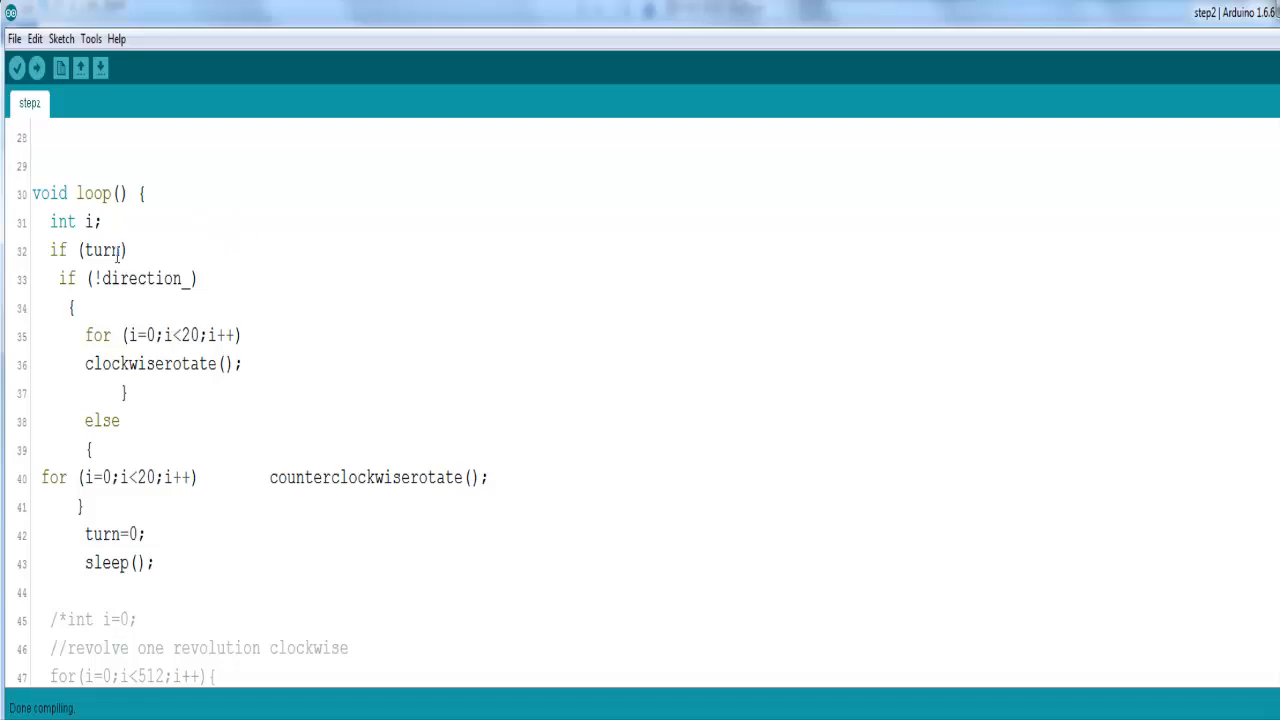
pyautogui.doubleClick(90, 221)
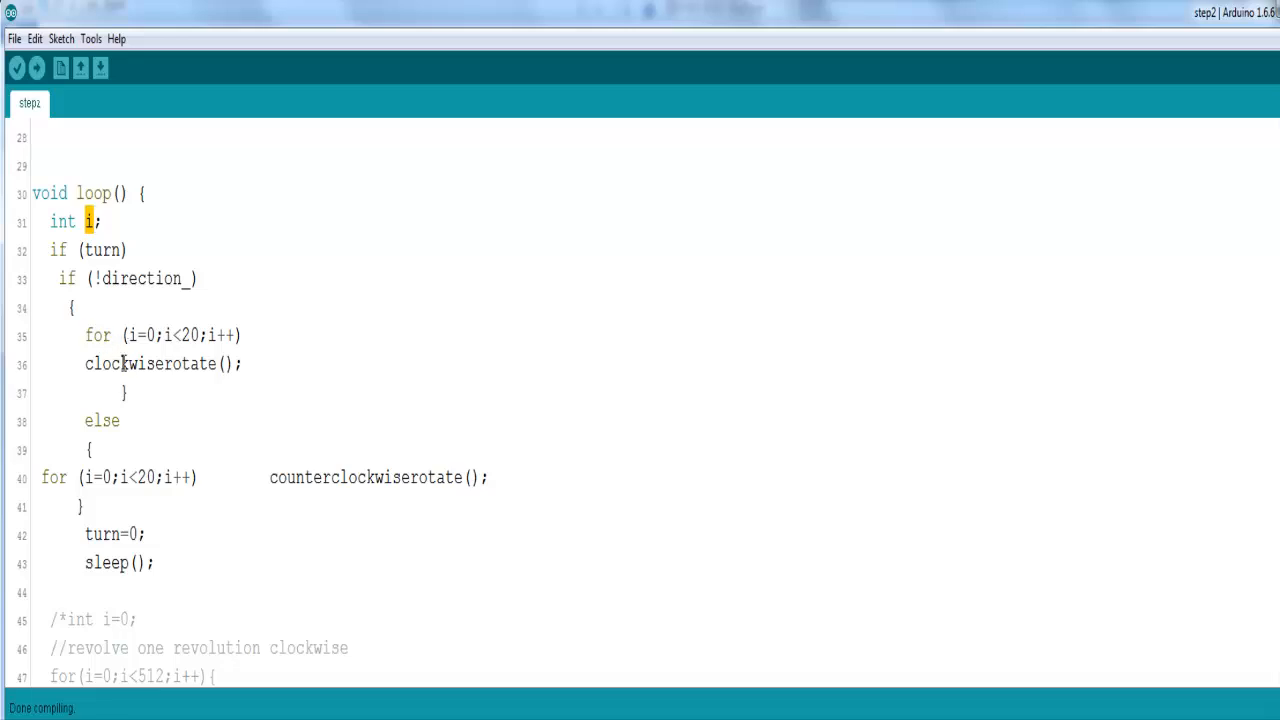
pyautogui.doubleClick(150, 363)
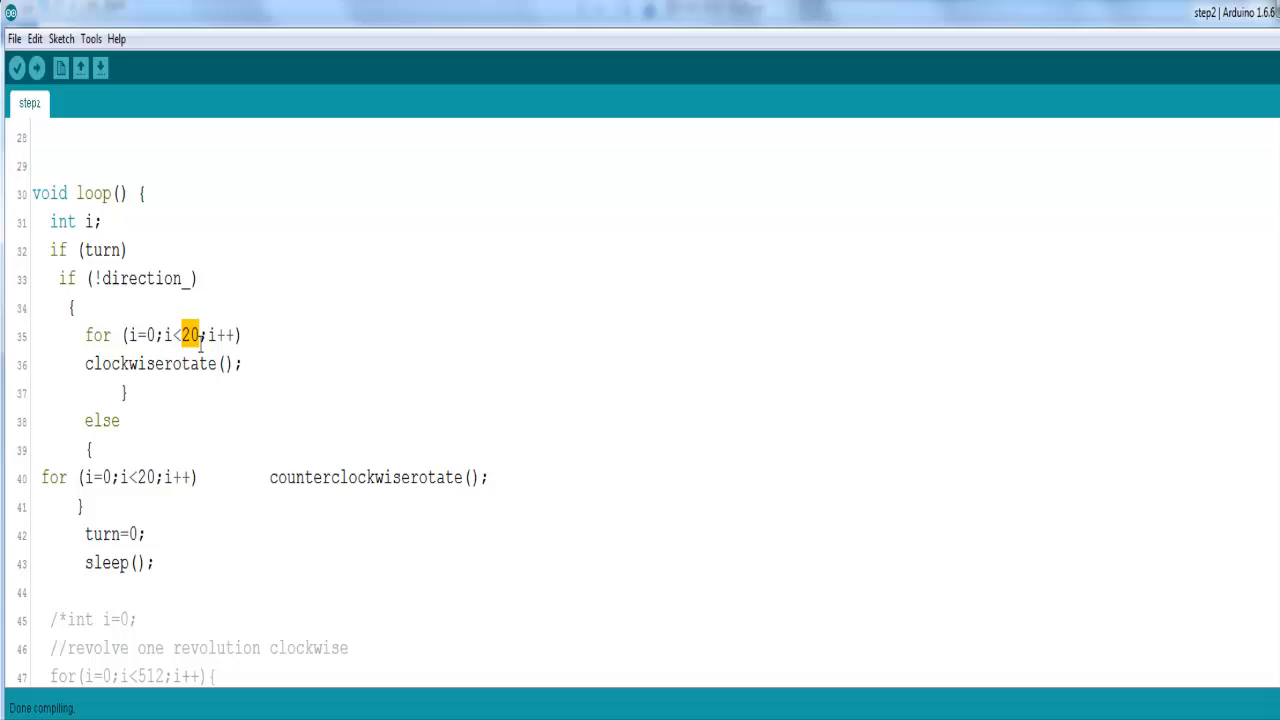
pyautogui.scroll(-3)
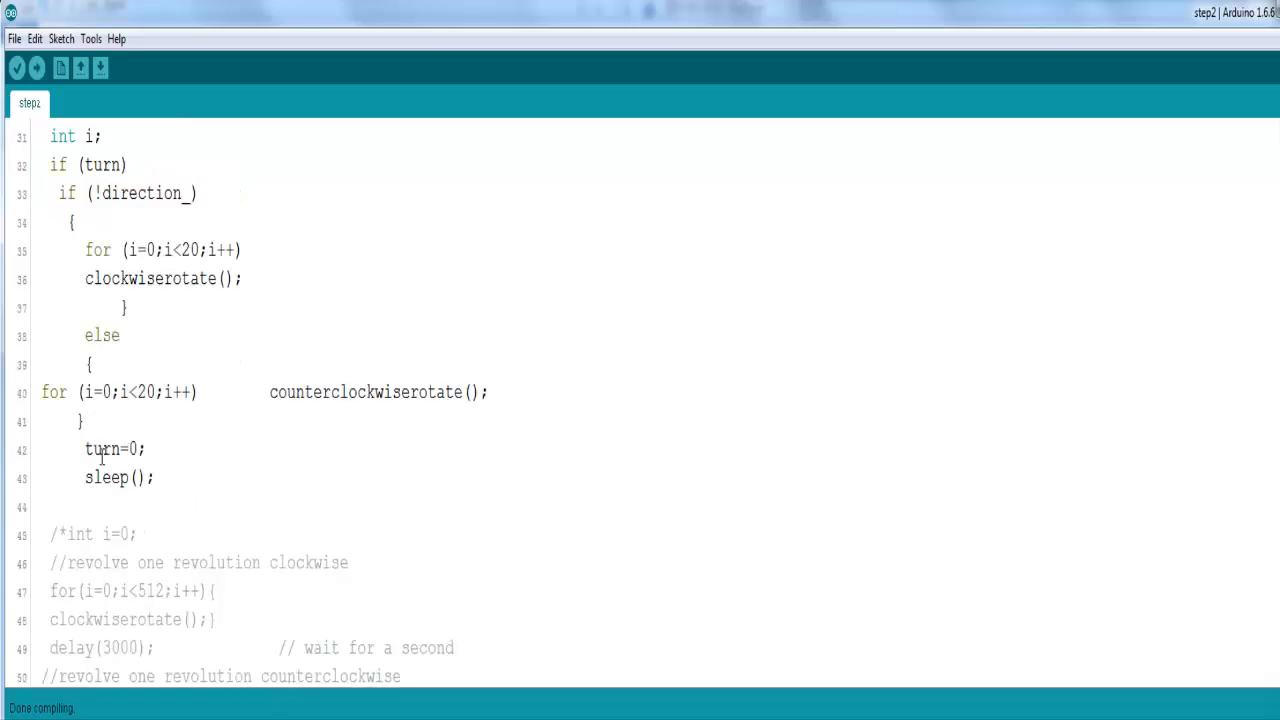
pyautogui.doubleClick(102, 448)
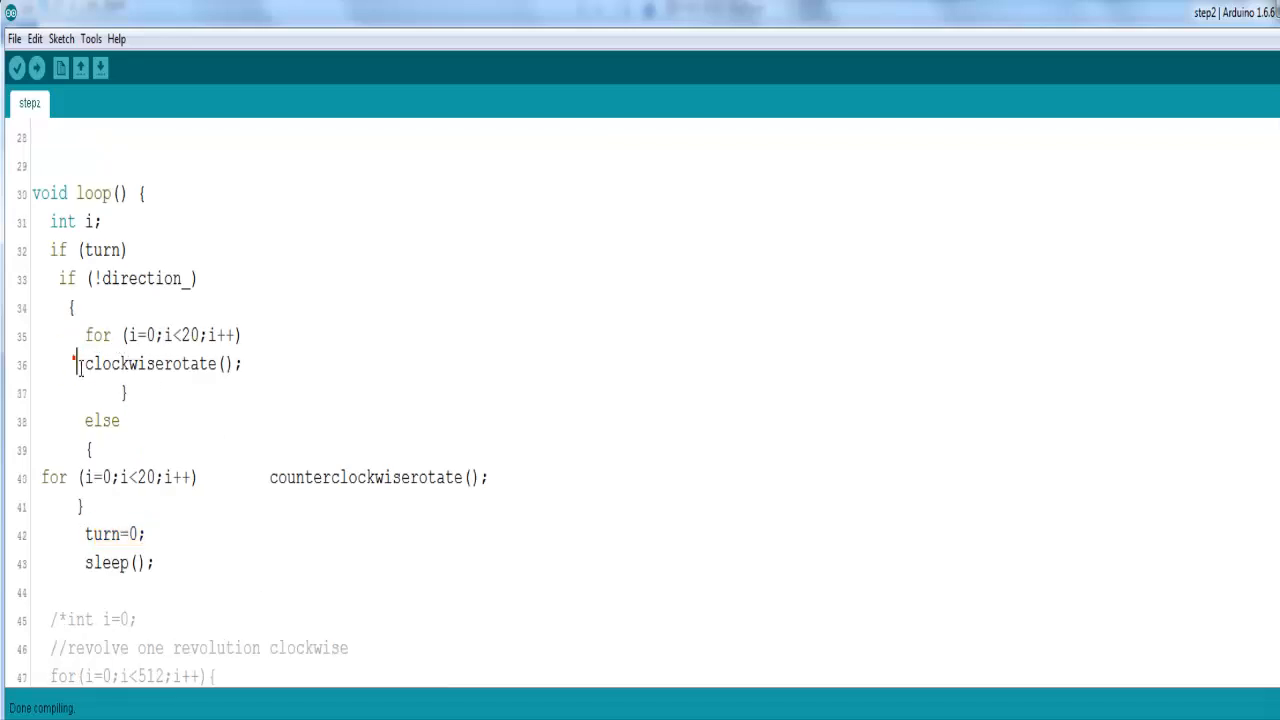
pyautogui.doubleClick(150, 363)
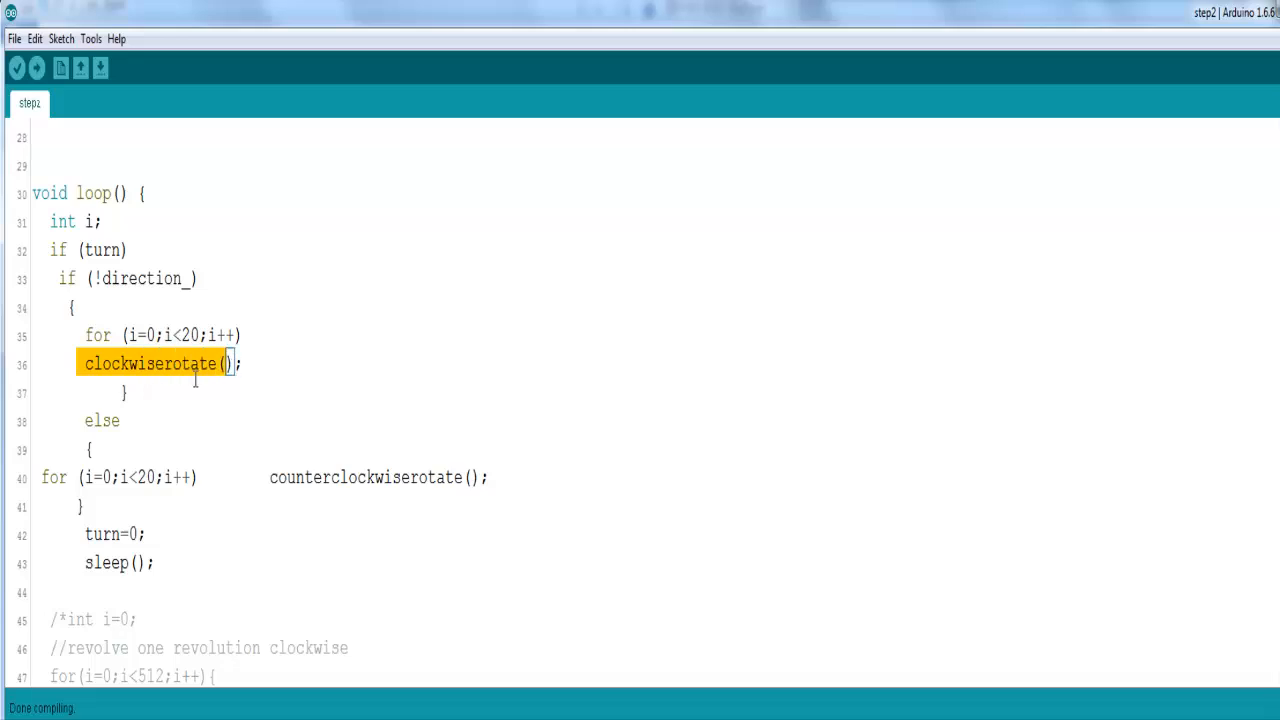
pyautogui.doubleClick(337, 477)
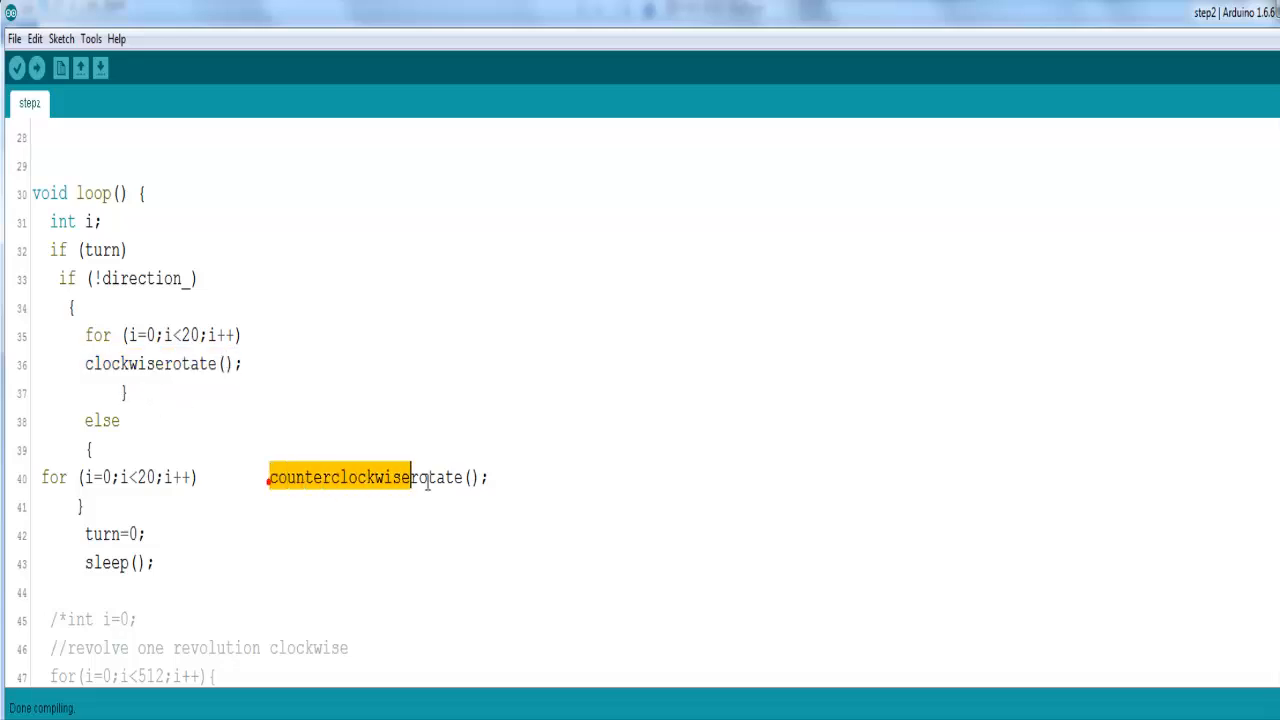
pyautogui.scroll(-3)
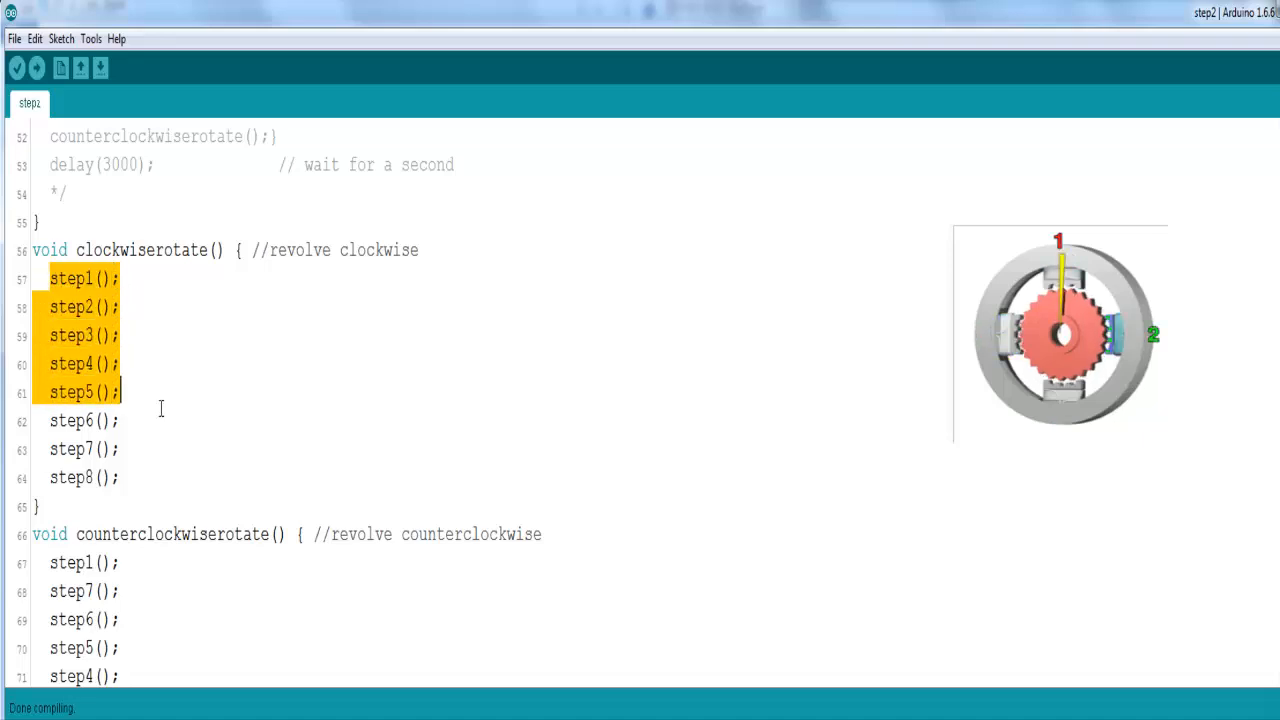
pyautogui.click(125, 391)
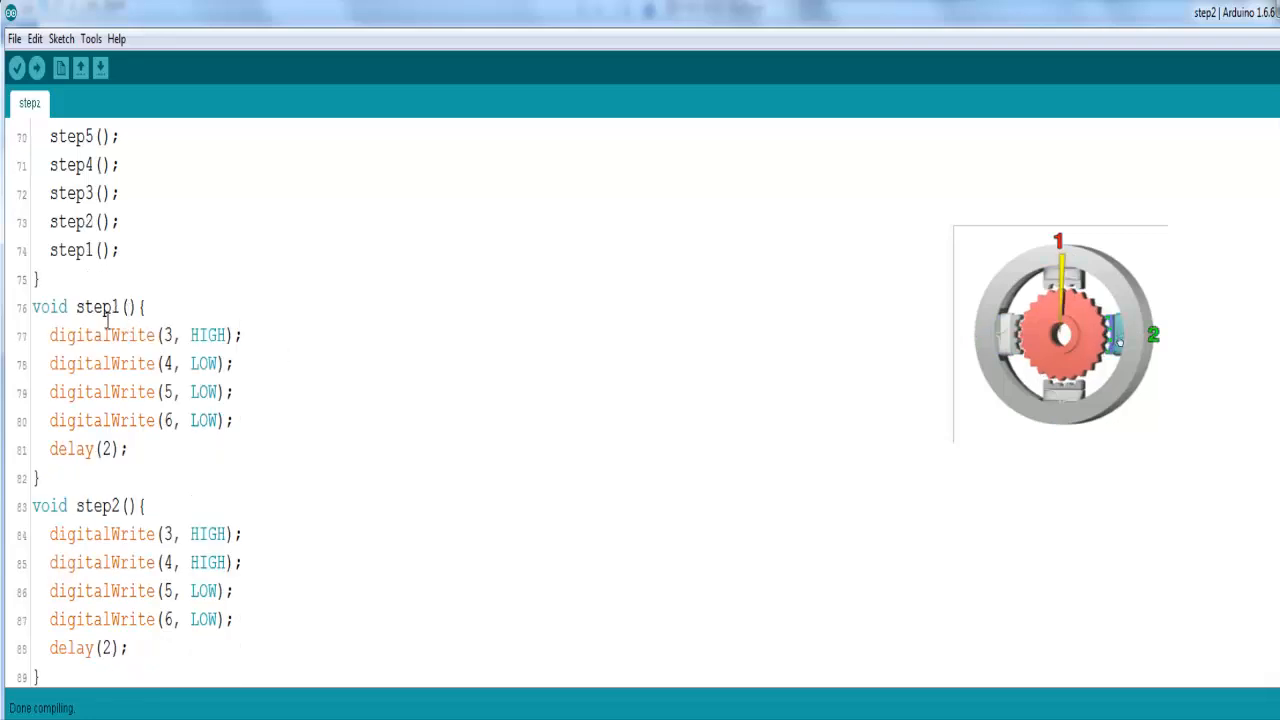
pyautogui.doubleClick(207, 335)
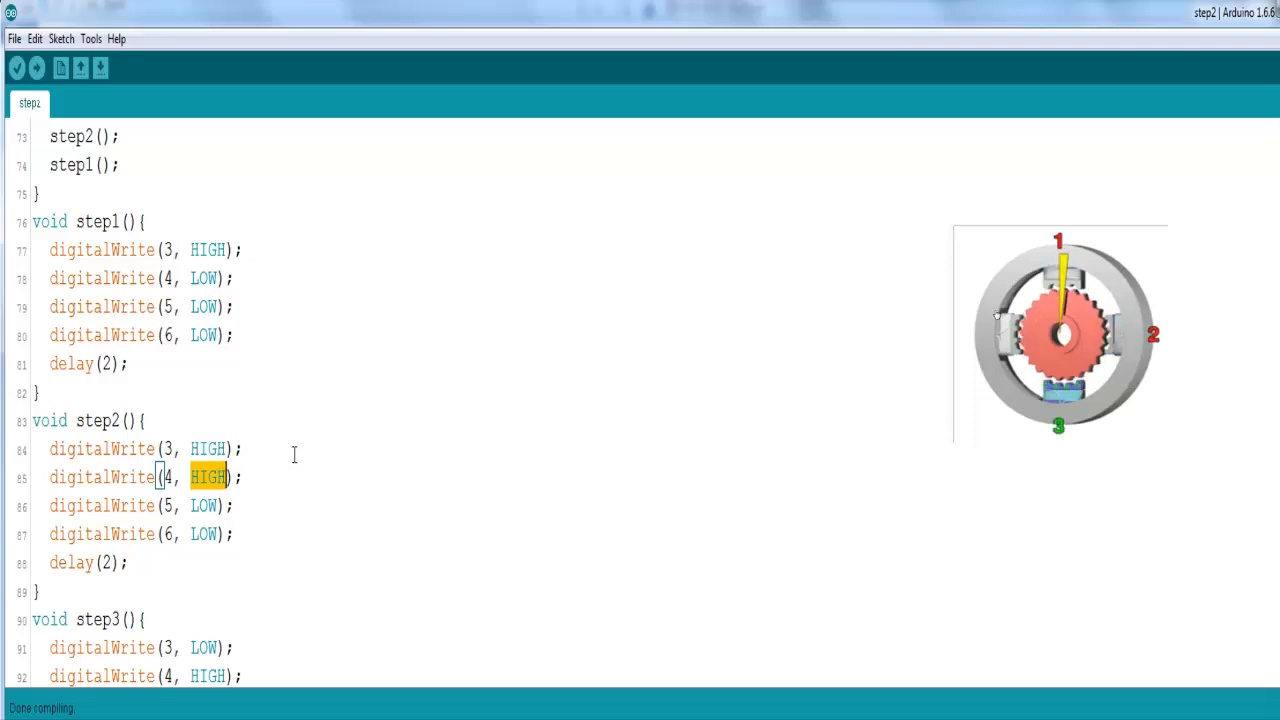
pyautogui.scroll(-3)
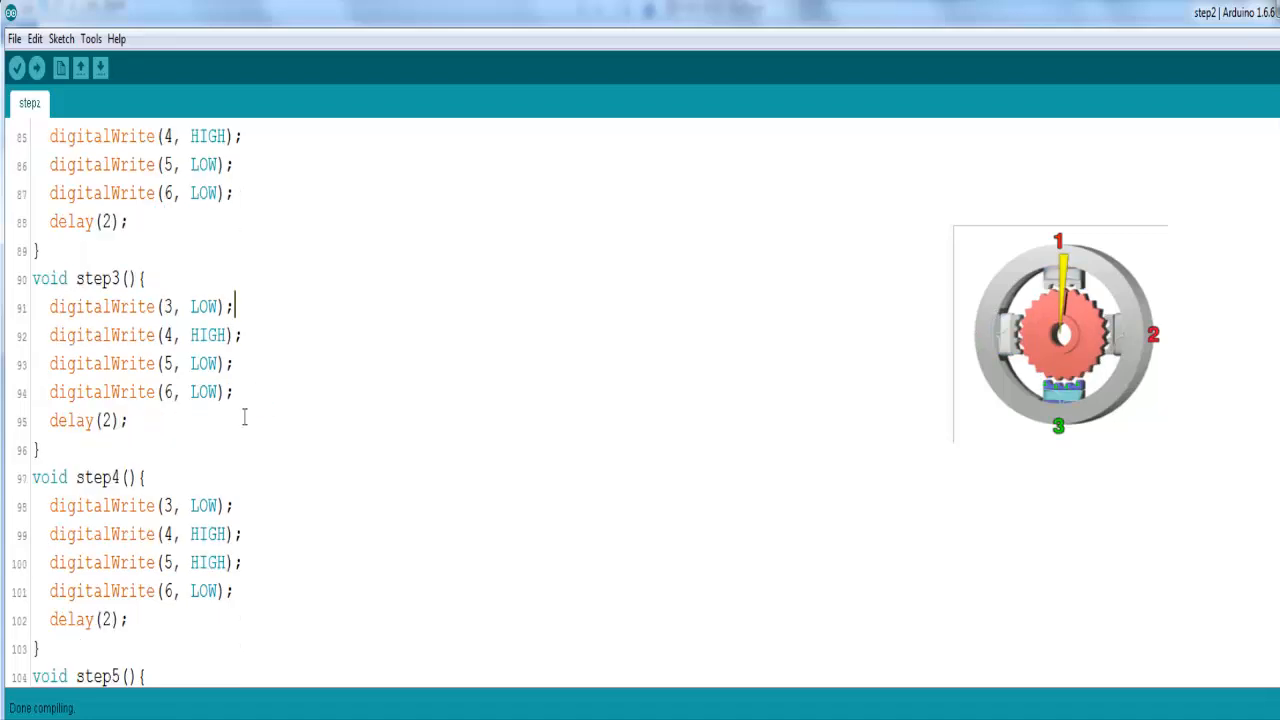
pyautogui.scroll(-3)
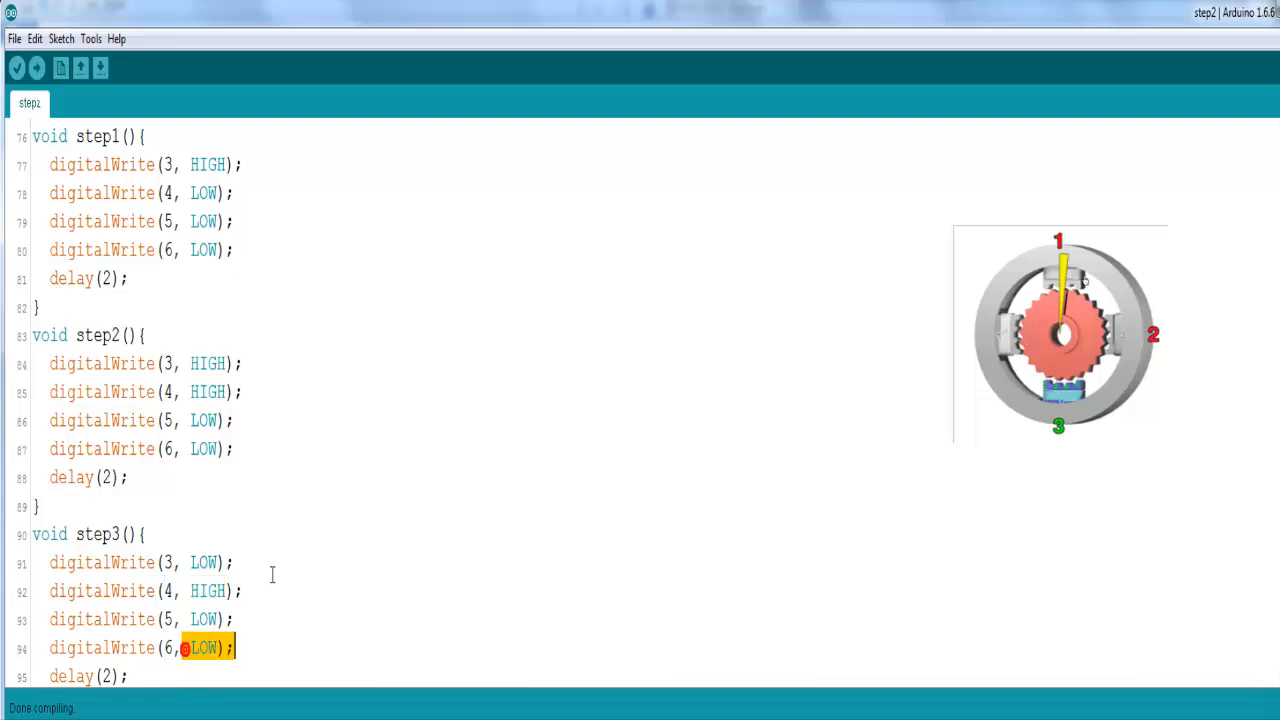
pyautogui.scroll(-3)
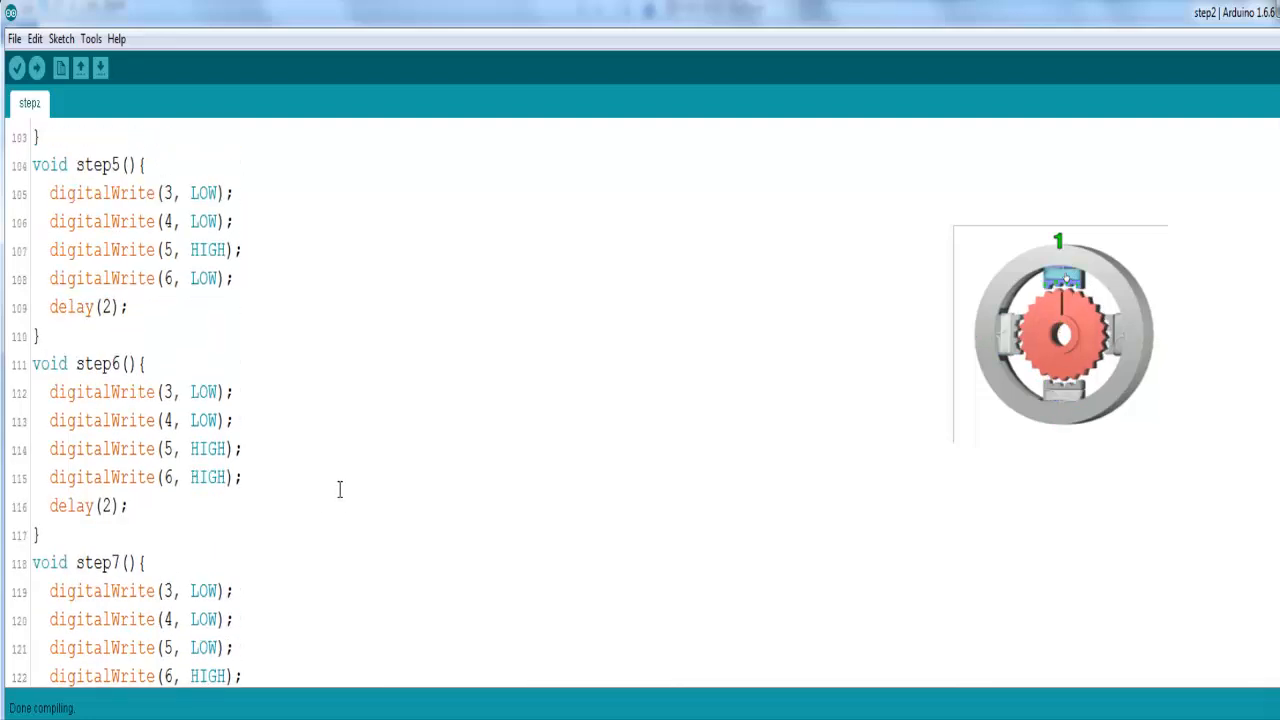
pyautogui.scroll(-3)
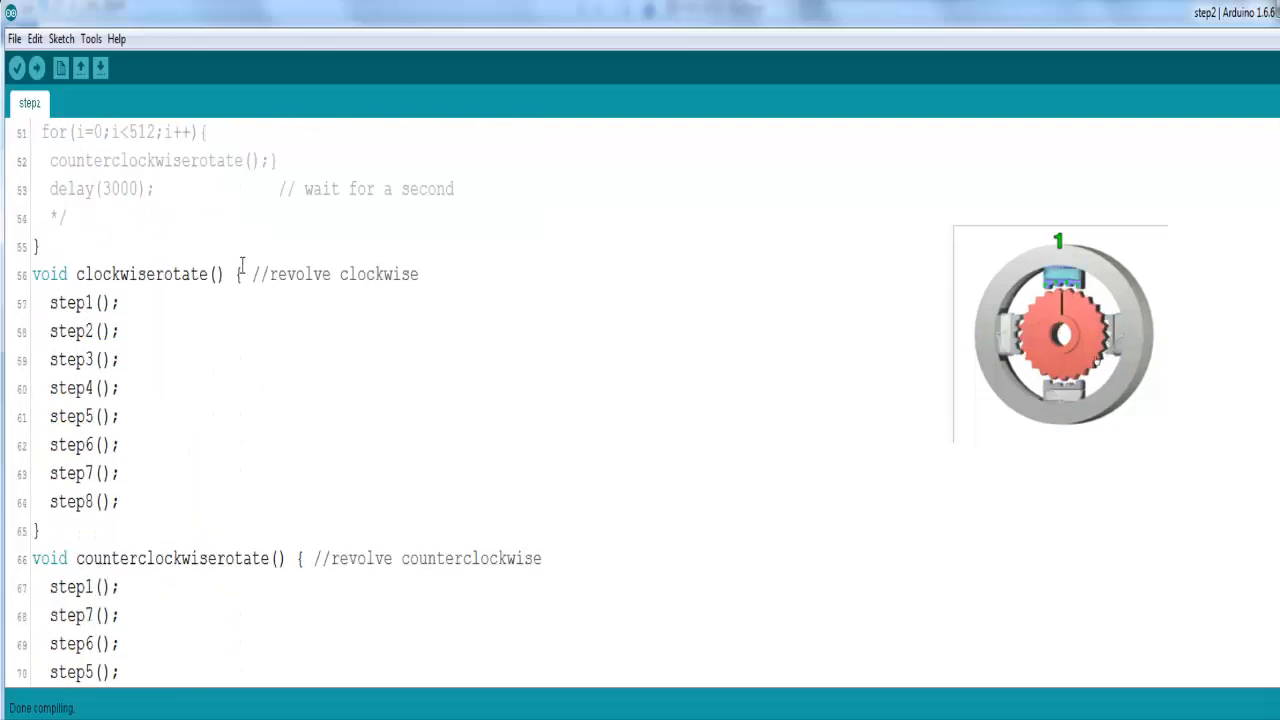
pyautogui.doubleClick(140, 274)
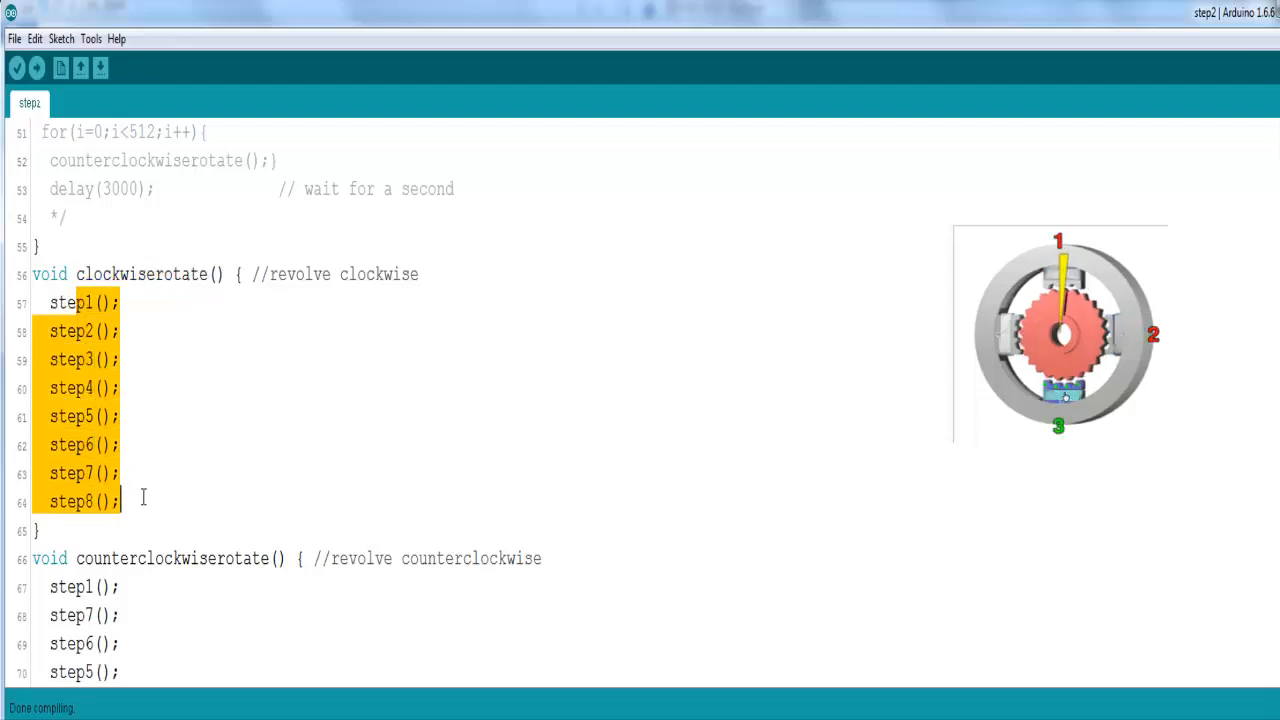
pyautogui.scroll(-3)
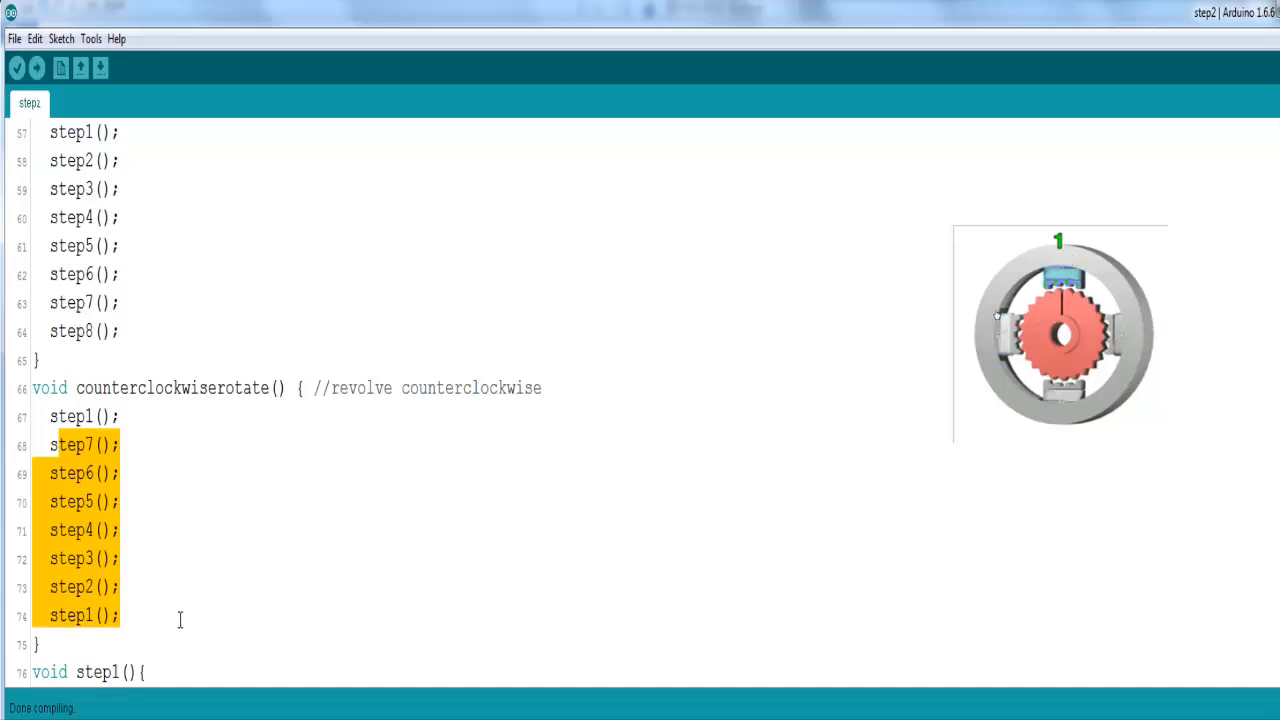
pyautogui.click(150, 472)
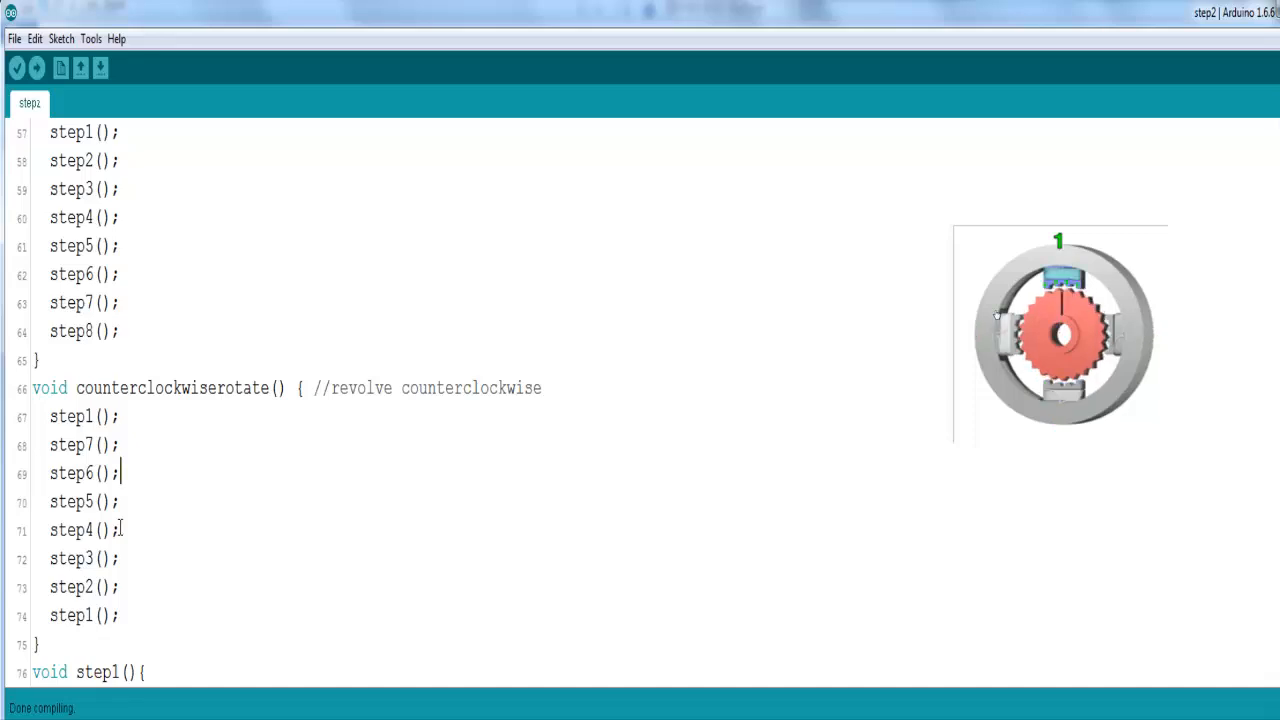
pyautogui.doubleClick(60, 416)
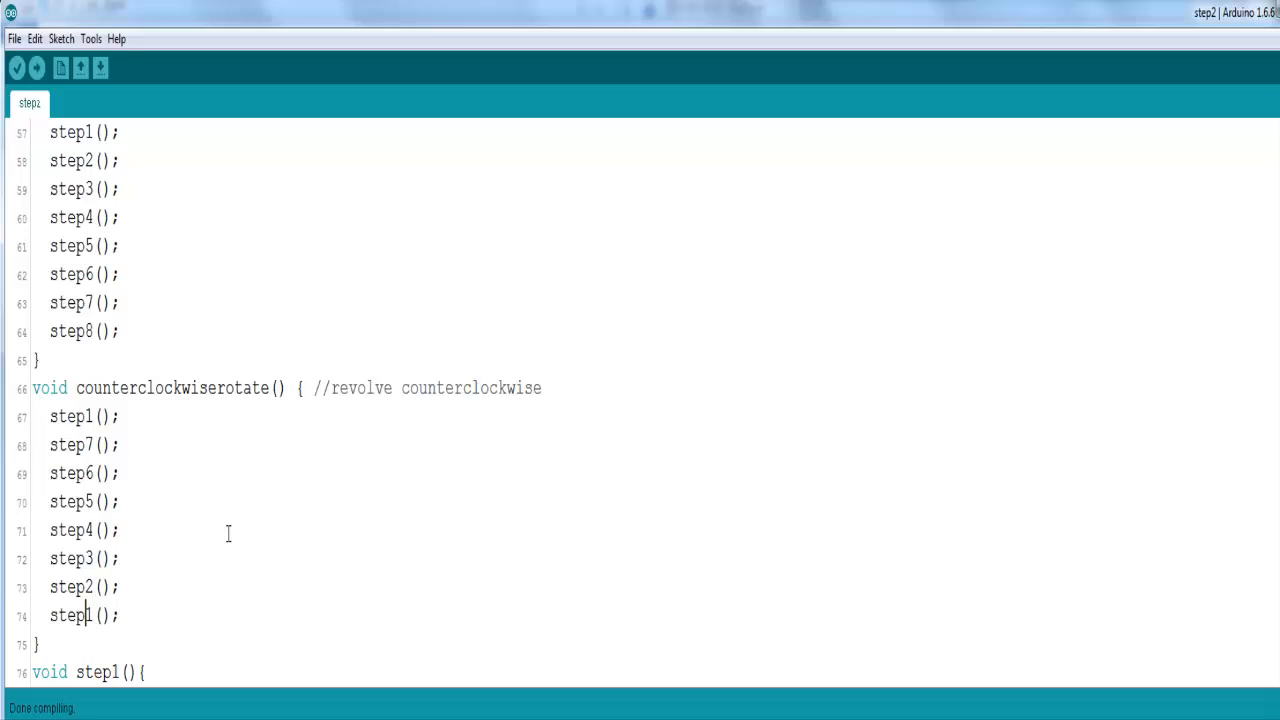
pyautogui.moveTo(236, 508)
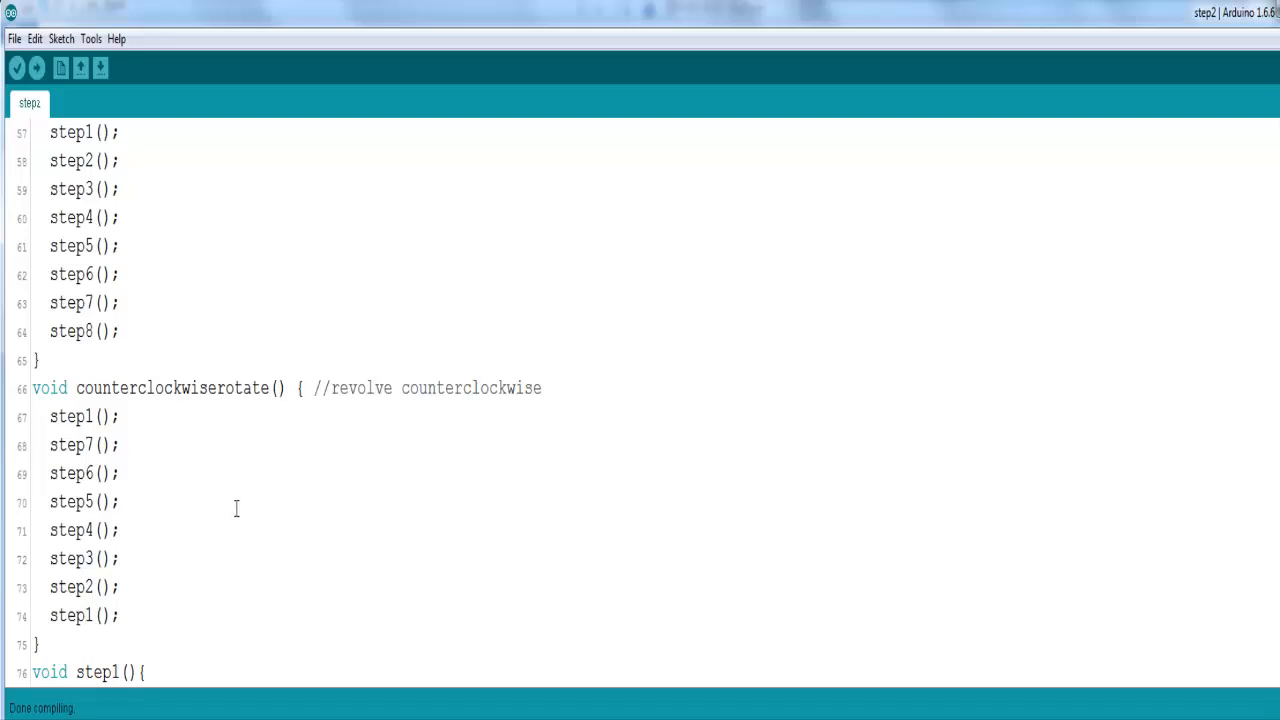